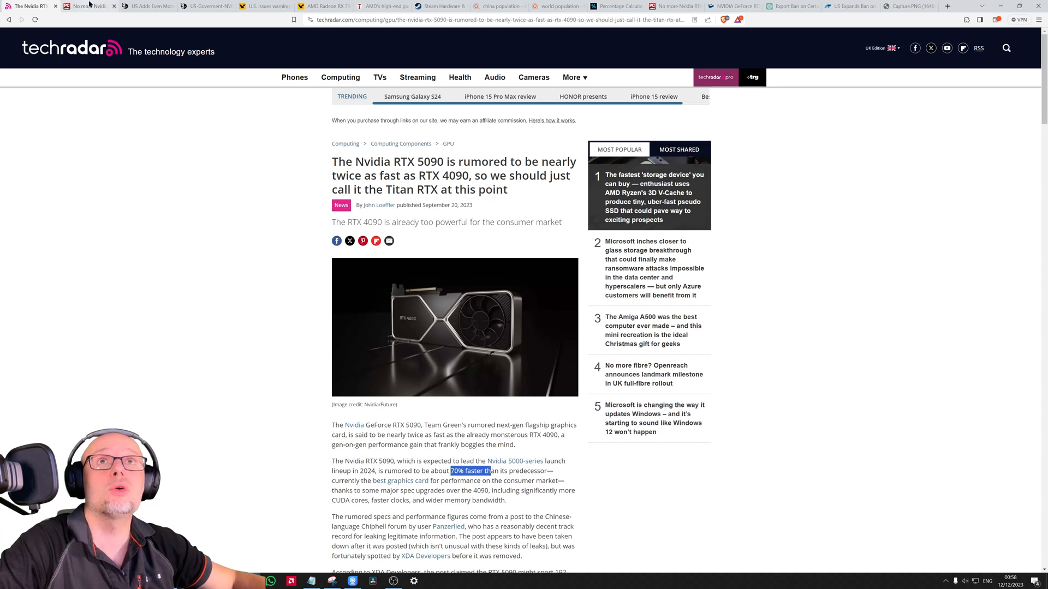
Switch to the PC Gamer RTX 4090 export-ban article and read down through it.
{"action": "left_click", "coordinate": [85, 7]}
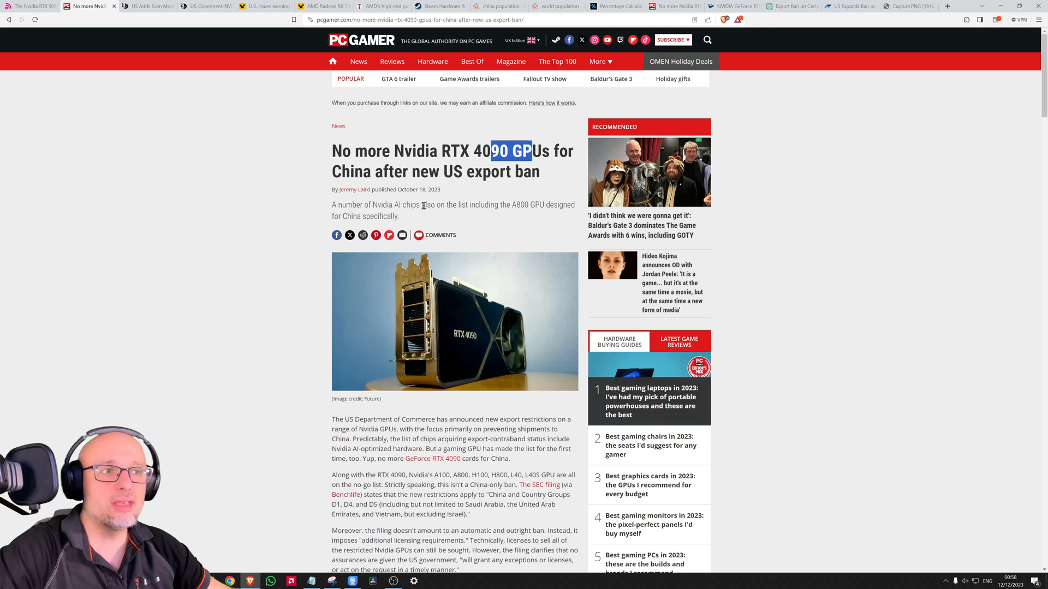
{"action": "scroll", "scroll_direction": "down", "scroll_amount": 3}
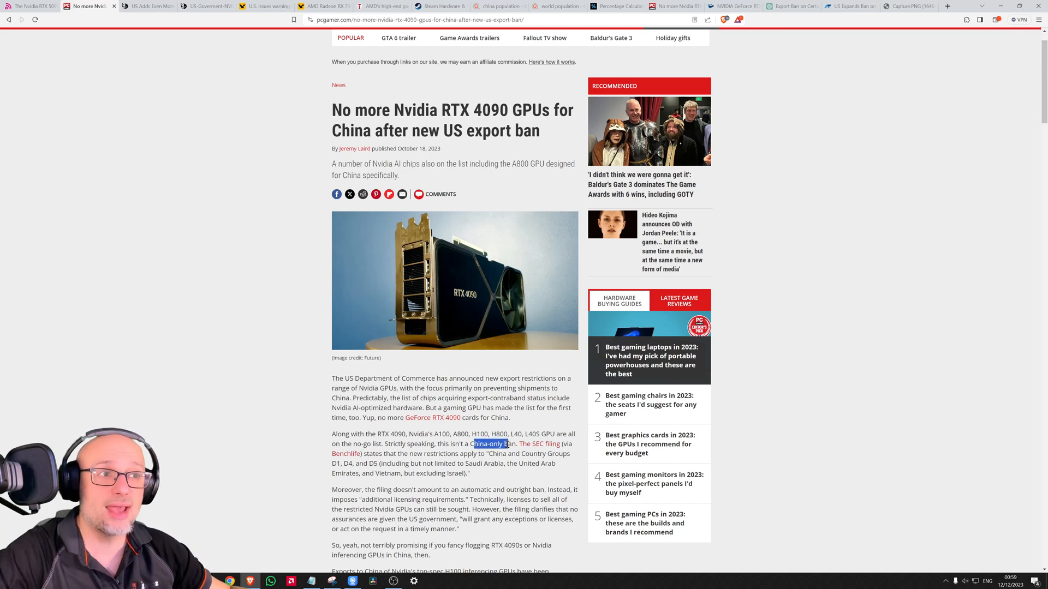
{"action": "scroll", "scroll_direction": "down", "scroll_amount": 3}
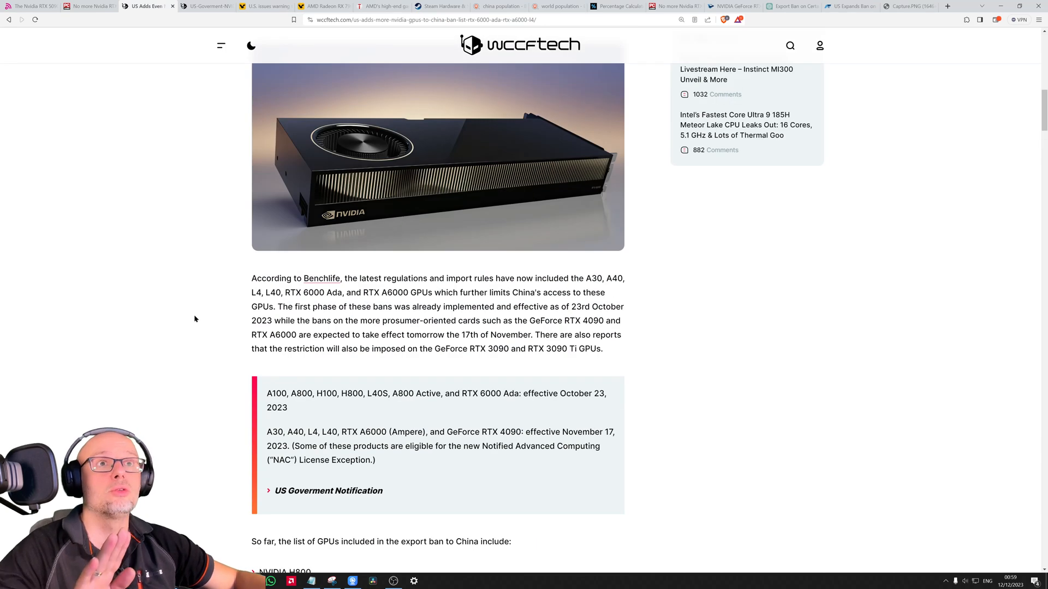
{"action": "scroll", "scroll_direction": "down", "scroll_amount": 3}
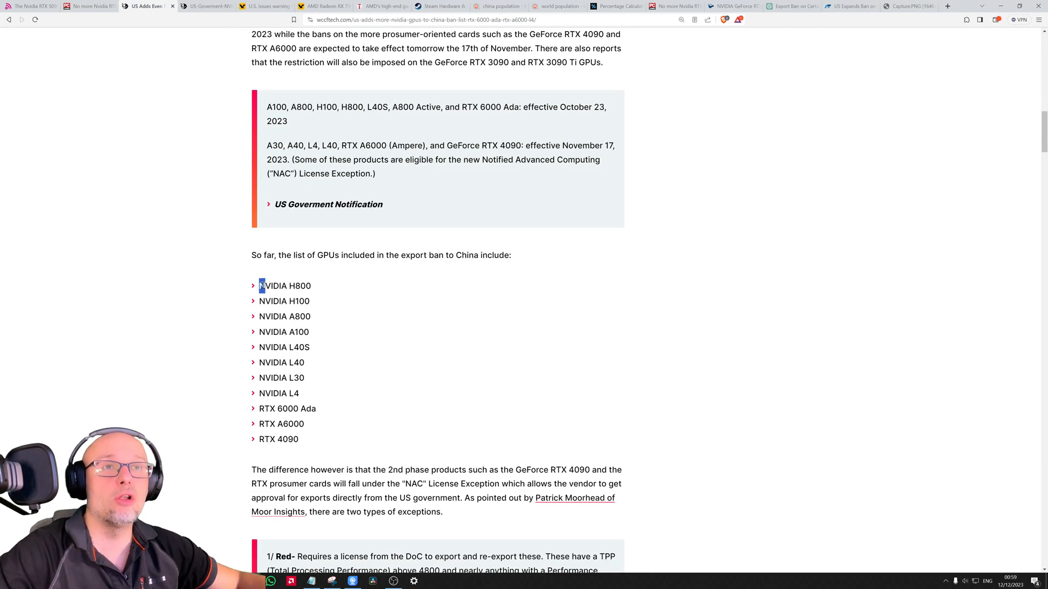
{"action": "left_click_drag", "start_coordinate": [261, 285], "coordinate": [306, 439]}
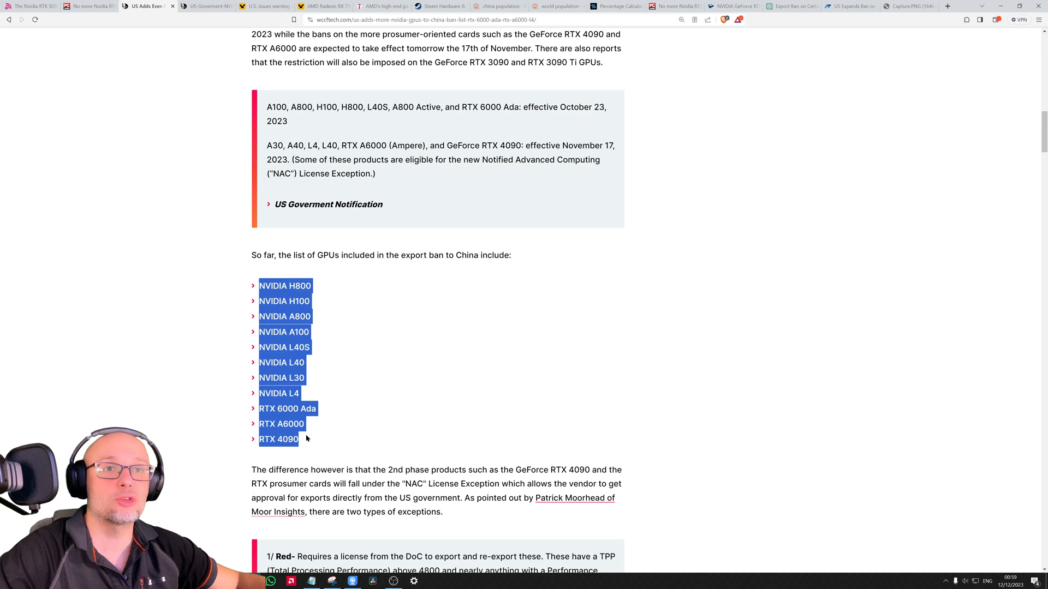
{"action": "scroll", "scroll_direction": "down", "scroll_amount": 3}
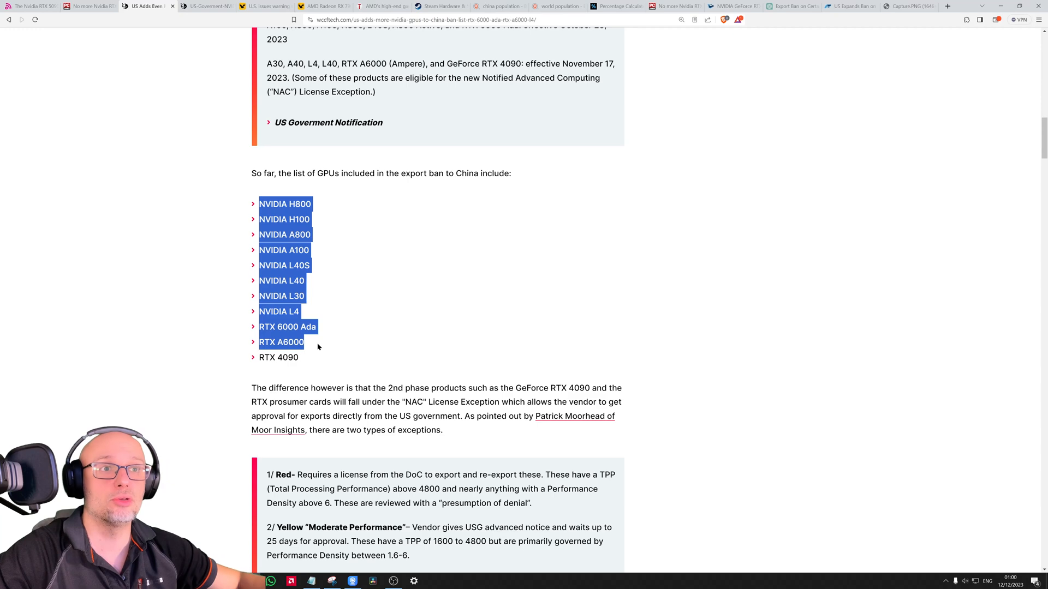
{"action": "scroll", "scroll_direction": "down", "scroll_amount": 3}
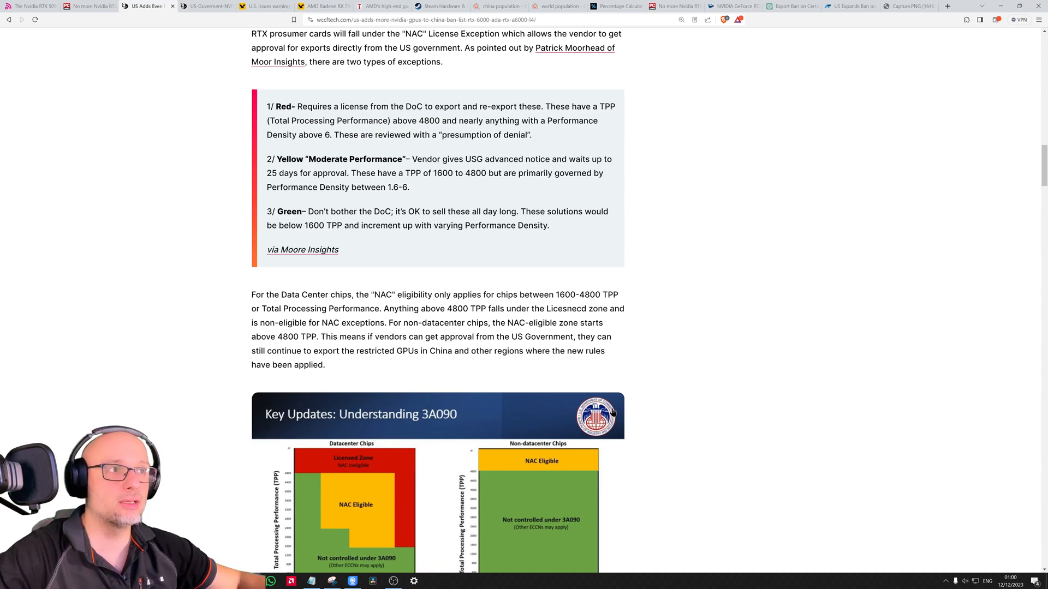
{"action": "scroll", "scroll_direction": "down", "scroll_amount": 3}
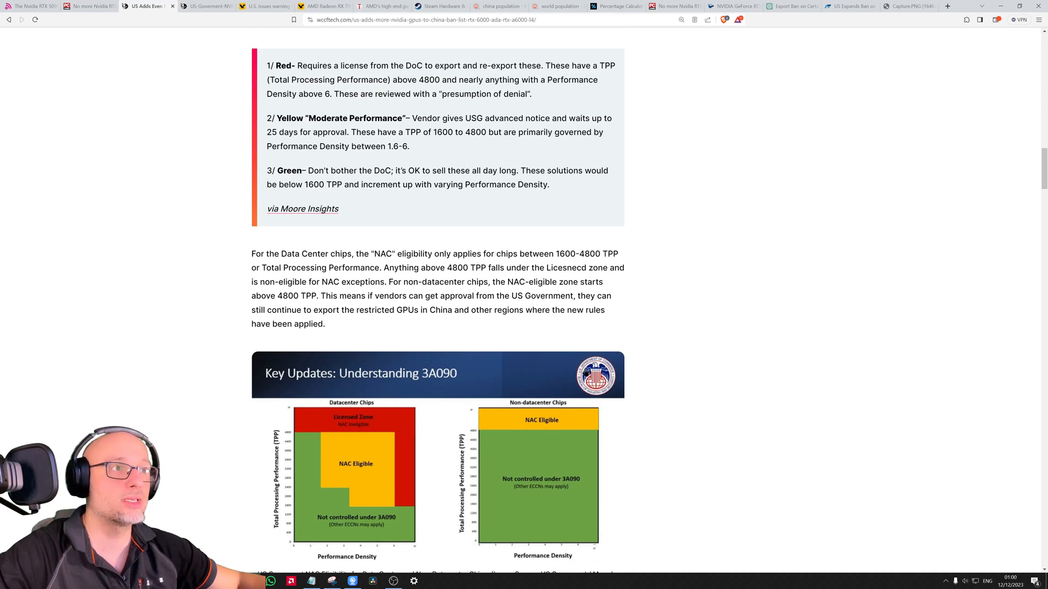
{"action": "scroll", "scroll_direction": "down", "scroll_amount": 3}
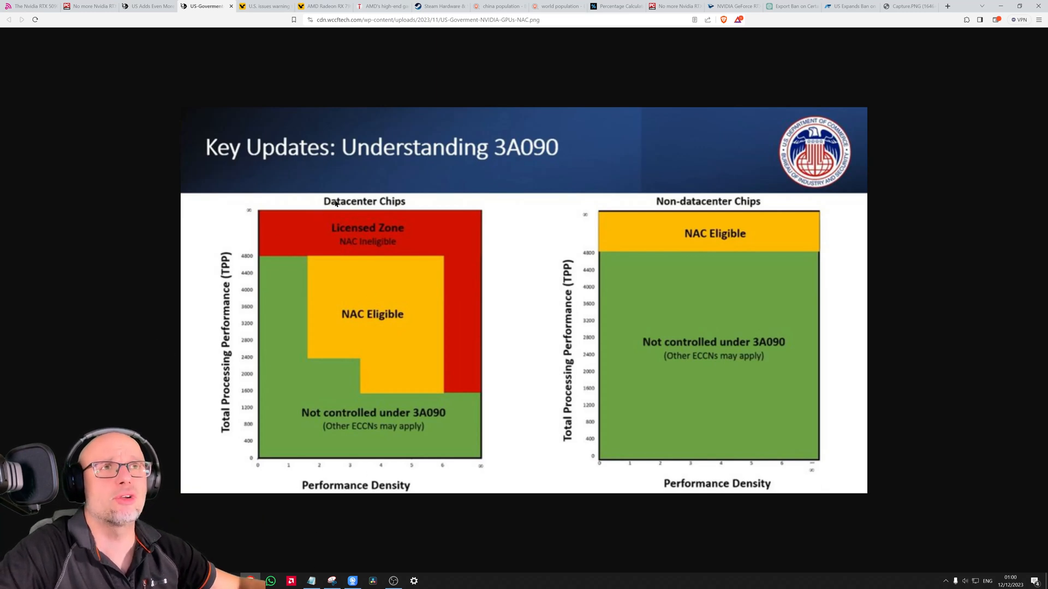
{"action": "mouse_move", "coordinate": [381, 389]}
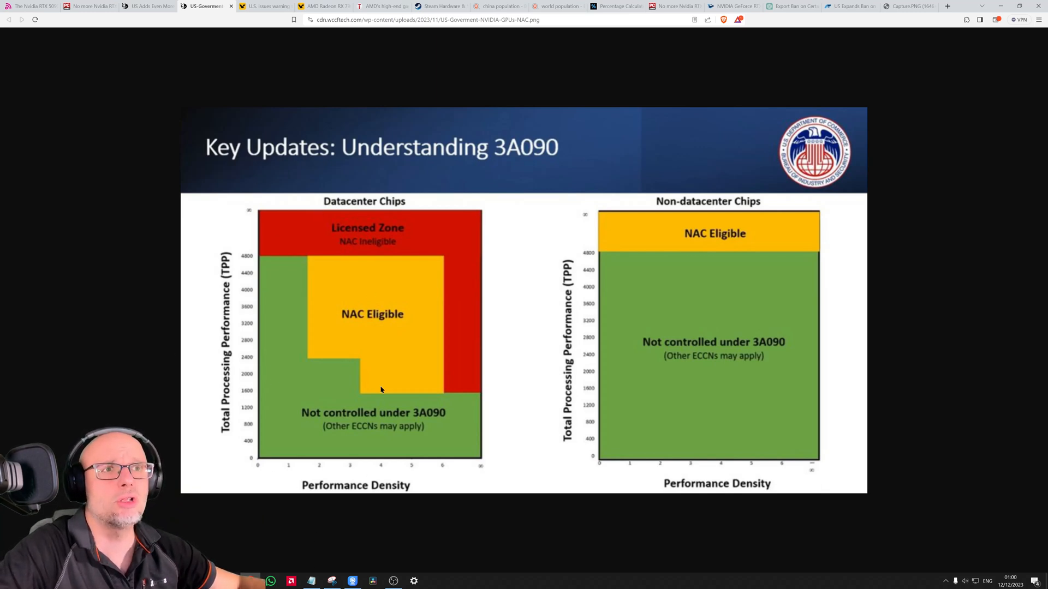
{"action": "mouse_move", "coordinate": [283, 348]}
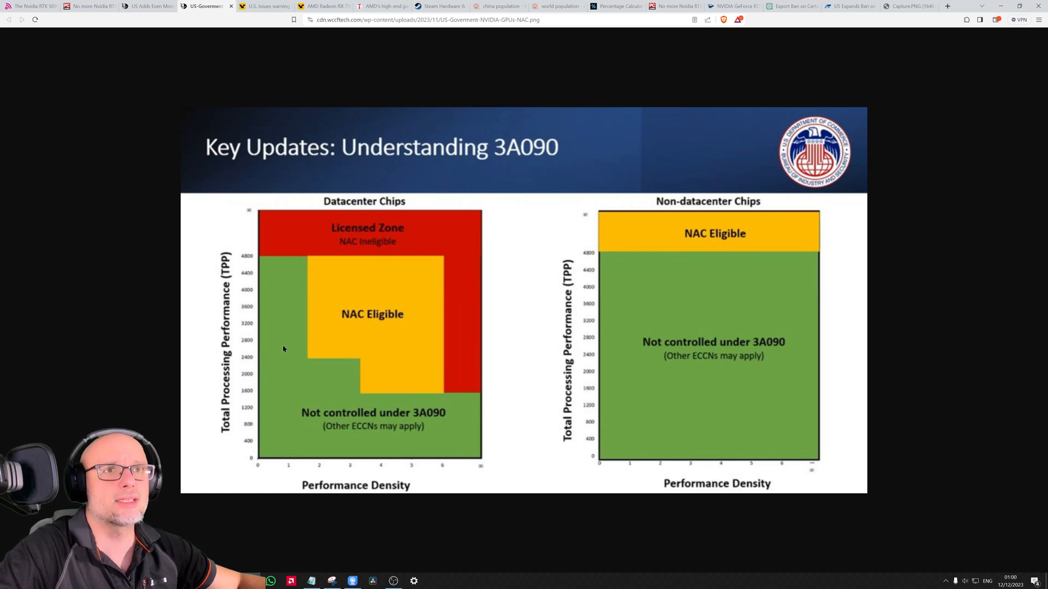
{"action": "mouse_move", "coordinate": [363, 391]}
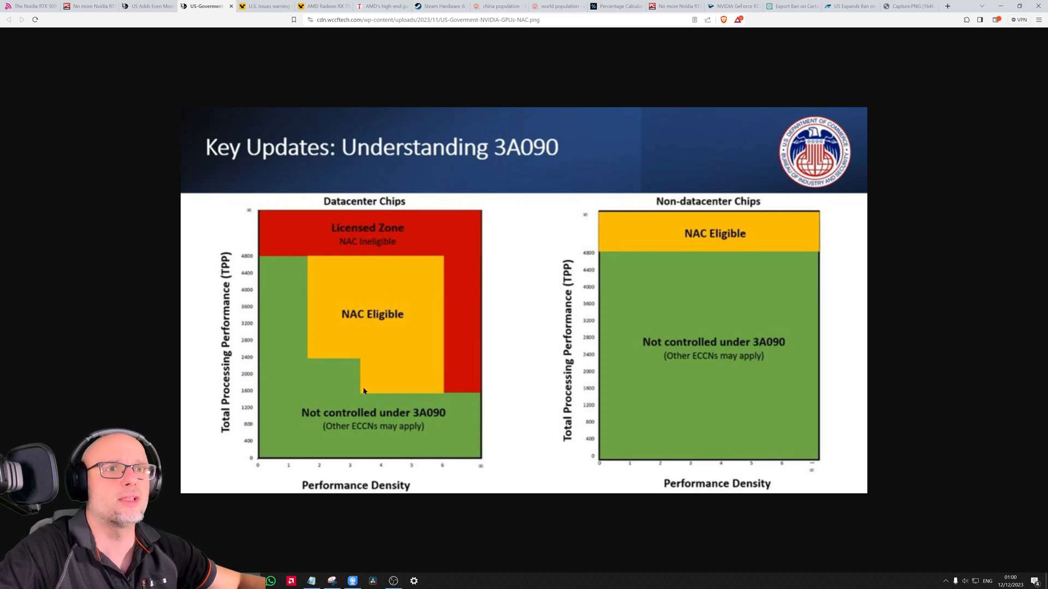
{"action": "mouse_move", "coordinate": [679, 207]}
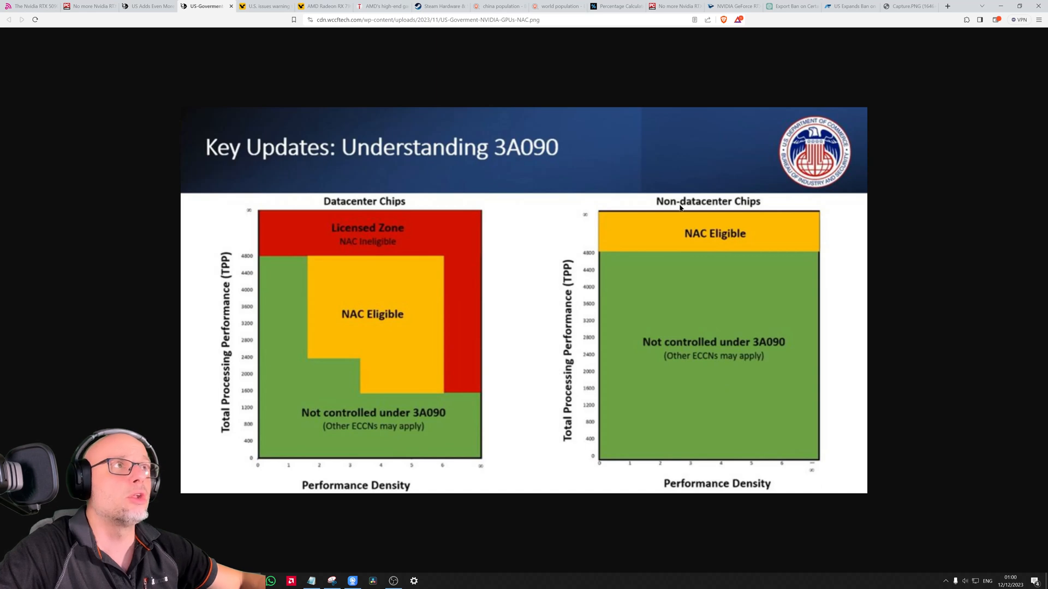
{"action": "mouse_move", "coordinate": [755, 208]}
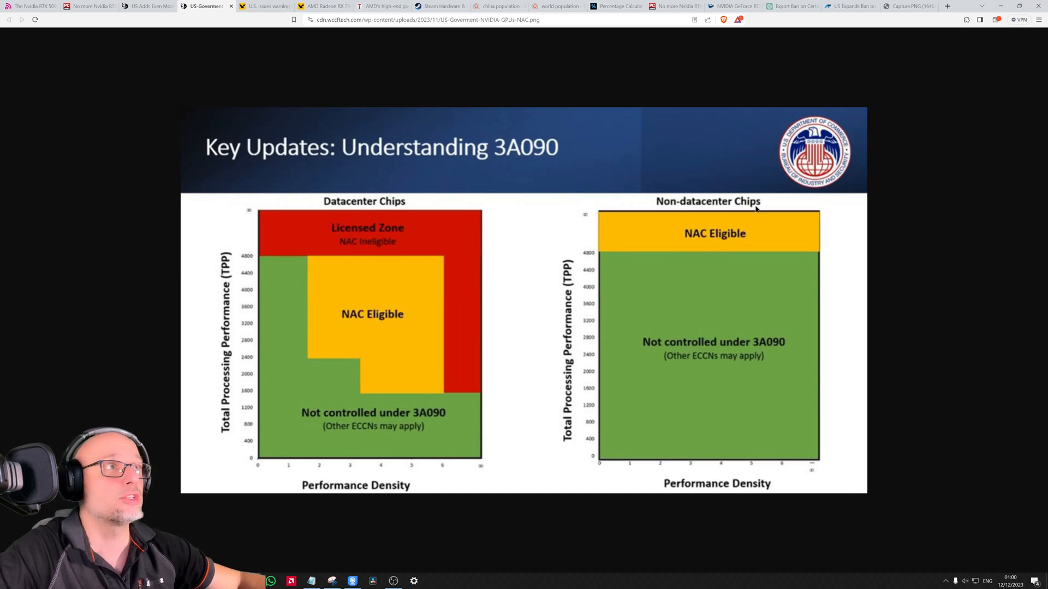
{"action": "mouse_move", "coordinate": [730, 368]}
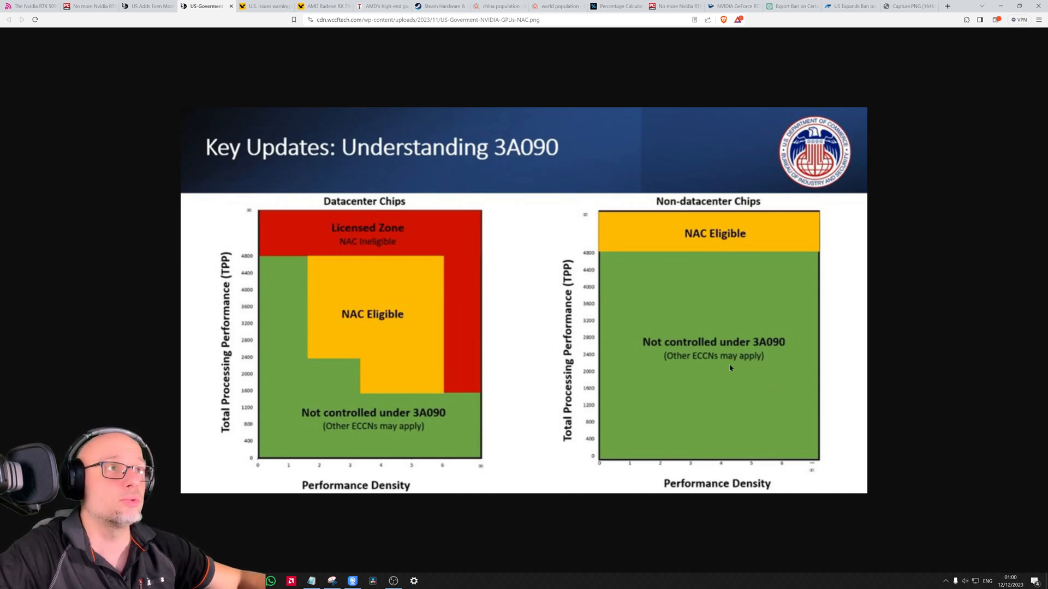
{"action": "mouse_move", "coordinate": [587, 258]}
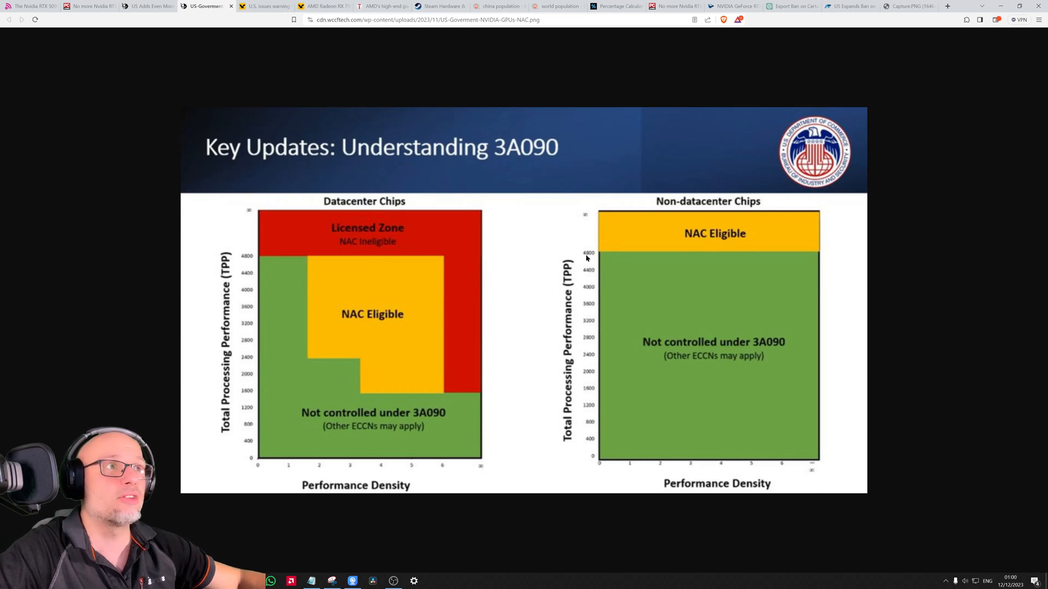
{"action": "mouse_move", "coordinate": [571, 415]}
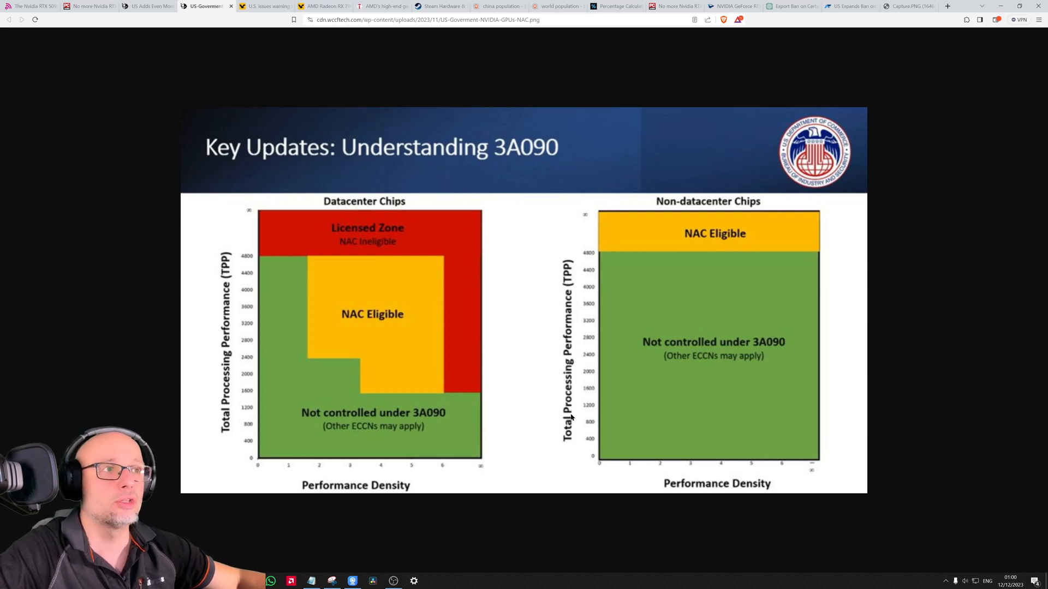
{"action": "mouse_move", "coordinate": [570, 276]}
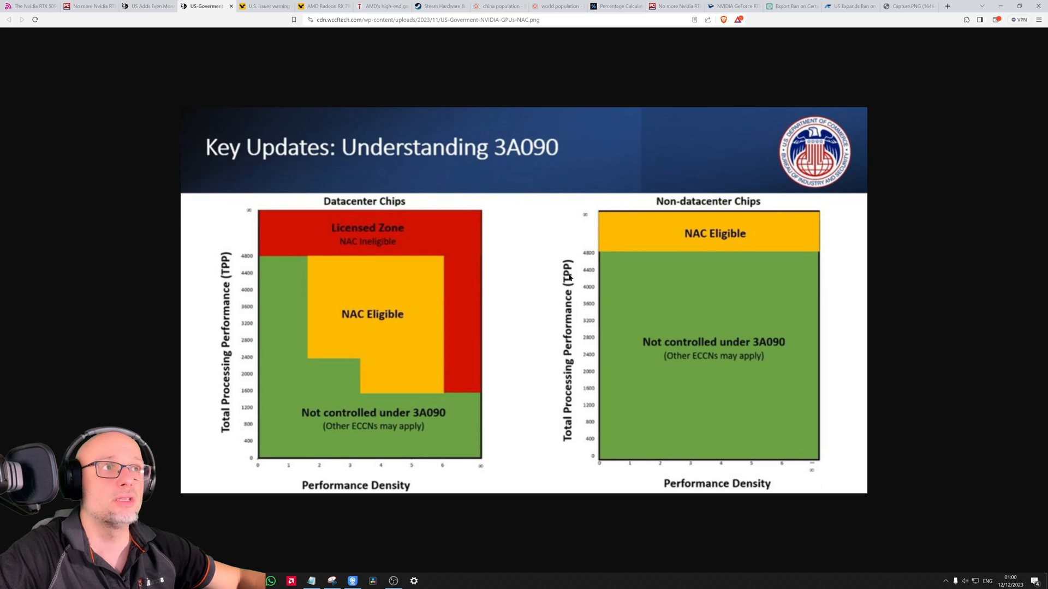
{"action": "mouse_move", "coordinate": [589, 254]}
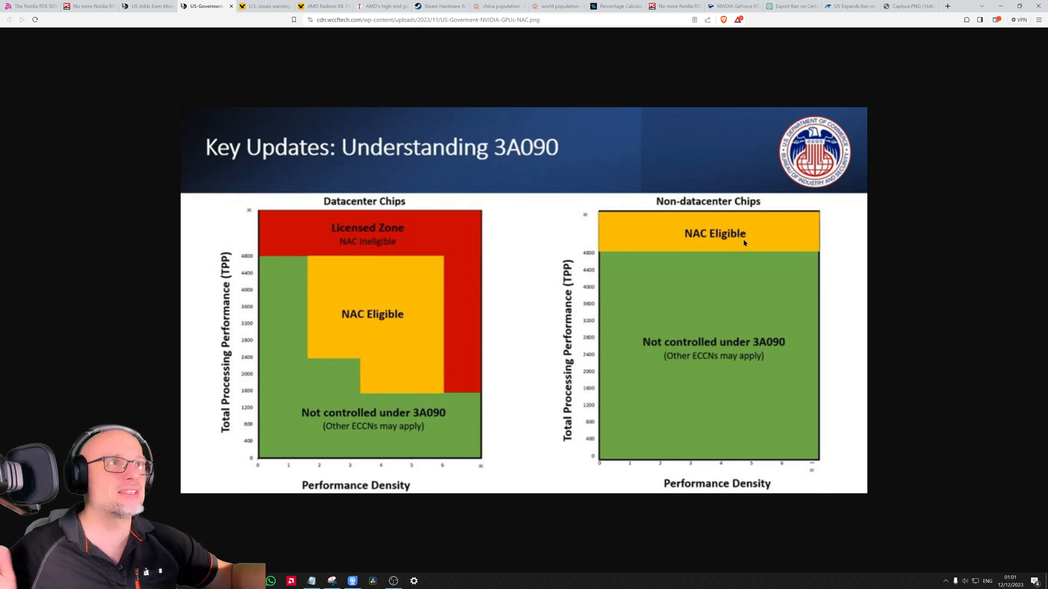
{"action": "mouse_move", "coordinate": [587, 255]}
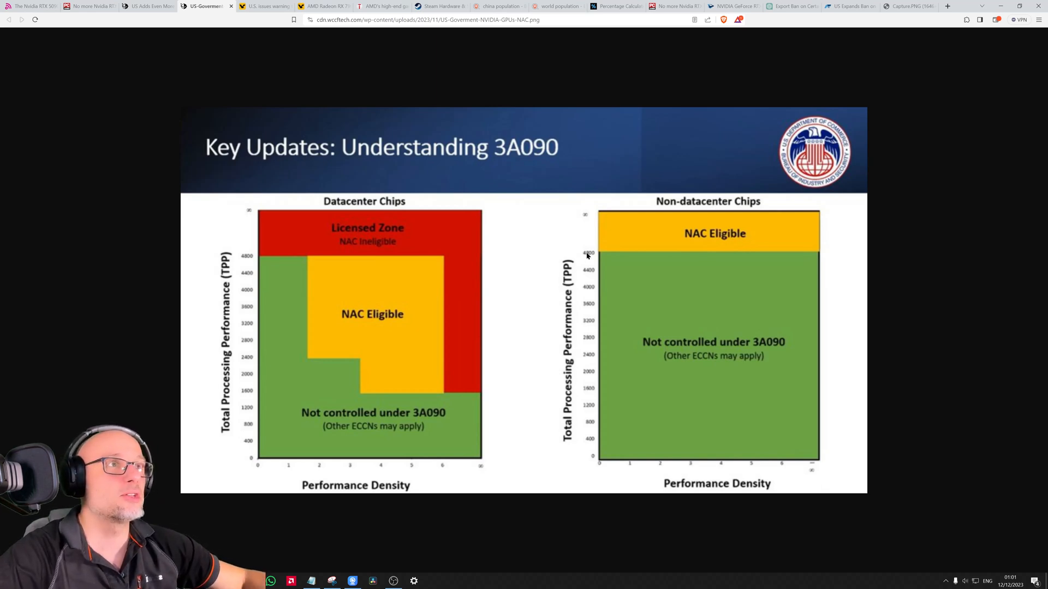
{"action": "mouse_move", "coordinate": [623, 278]}
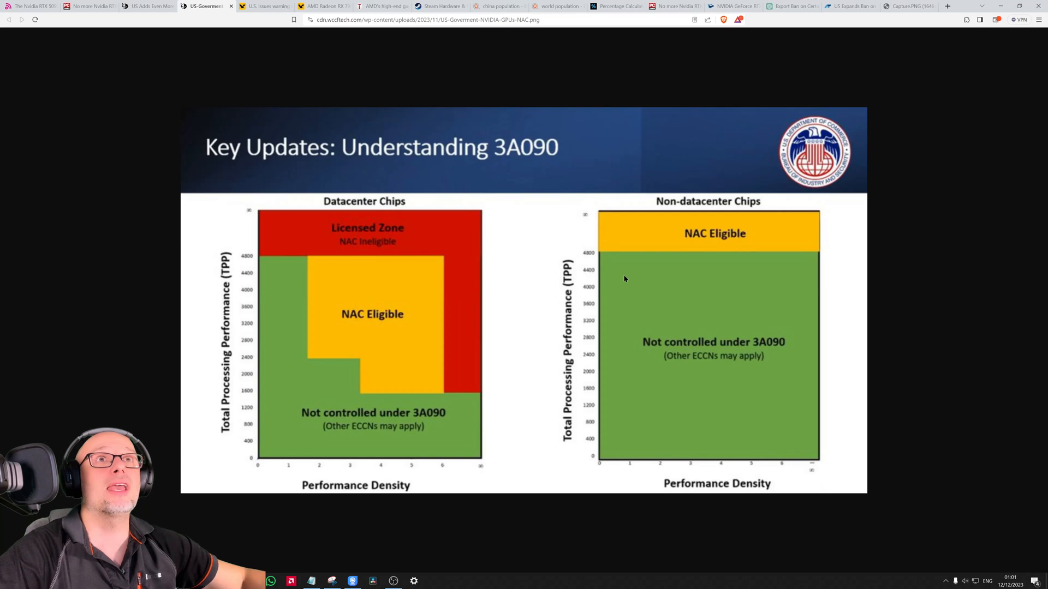
Show the full-size Key Updates: Understanding 3A090 datacenter vs non-datacenter chip chart.
{"action": "left_click", "coordinate": [261, 7]}
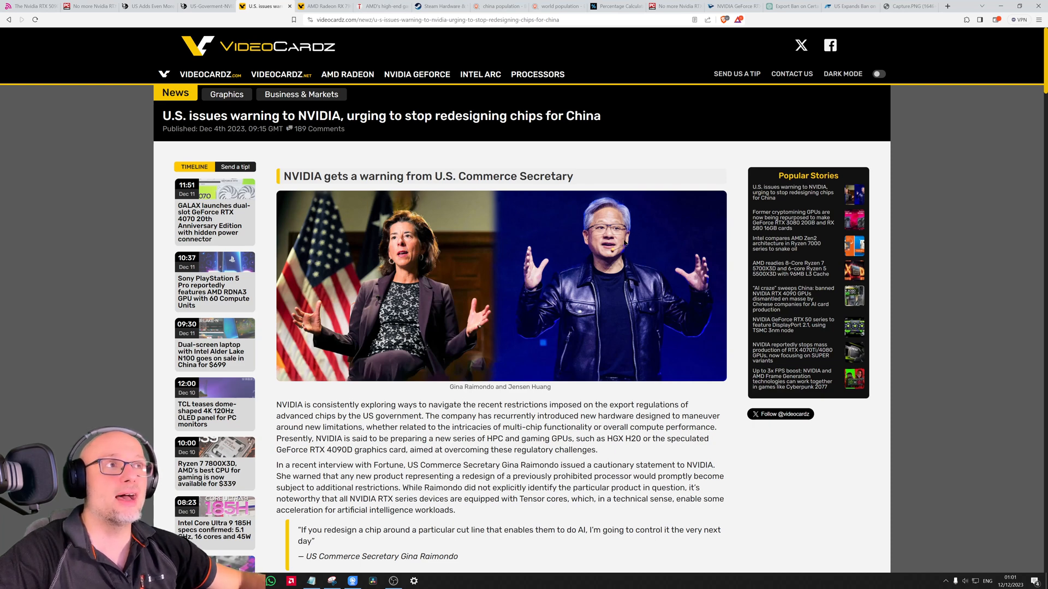
{"action": "mouse_move", "coordinate": [326, 453]}
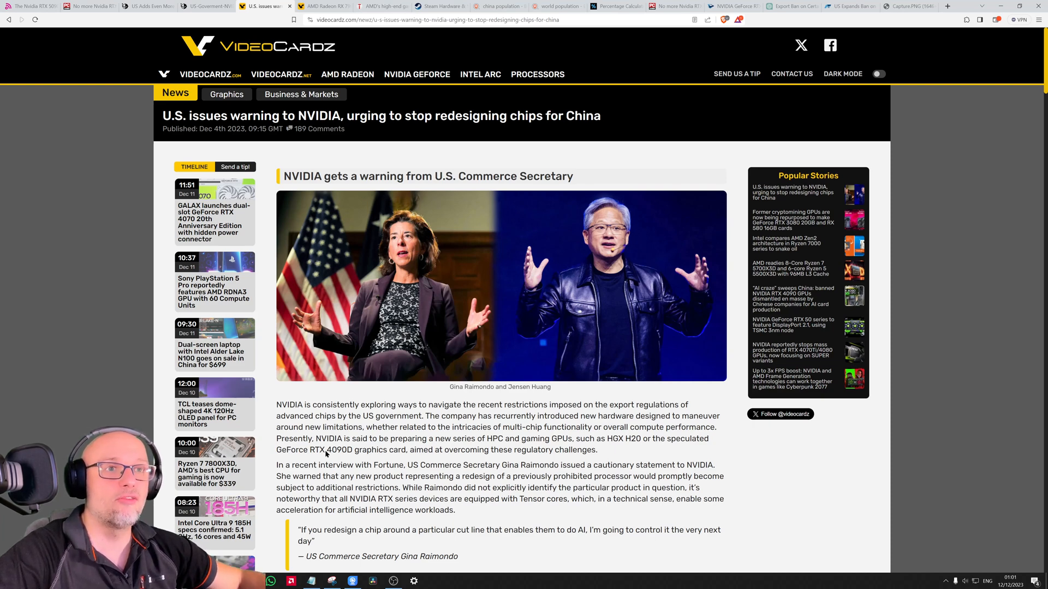
{"action": "mouse_move", "coordinate": [350, 454]}
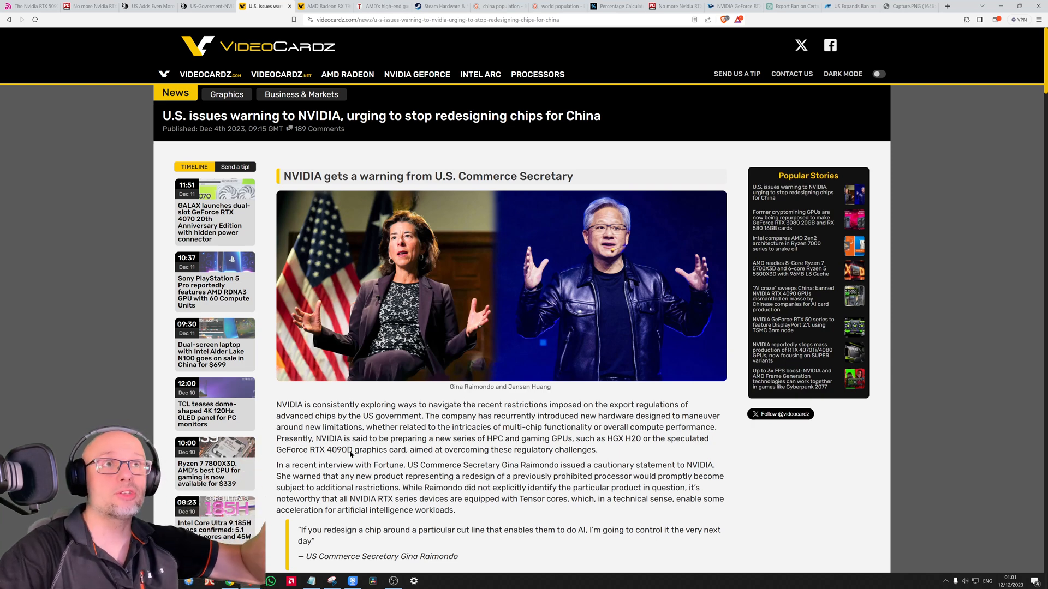
Scroll the VideoCardz warning article to the Raimondo quote and NVIDIA vs US sanctions timeline.
{"action": "scroll", "scroll_direction": "down", "scroll_amount": 3}
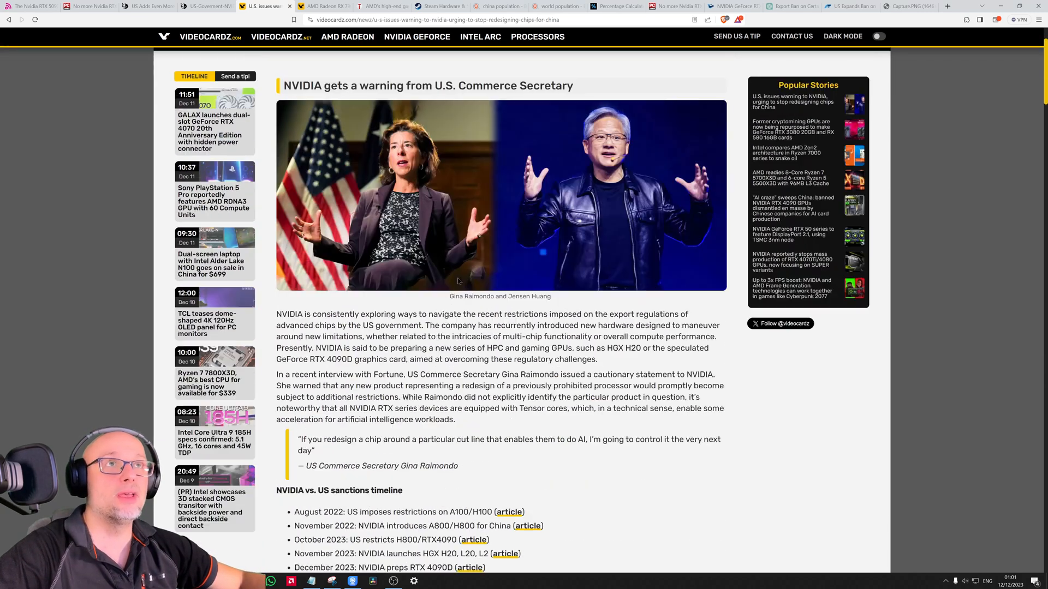
{"action": "scroll", "scroll_direction": "down", "scroll_amount": 3}
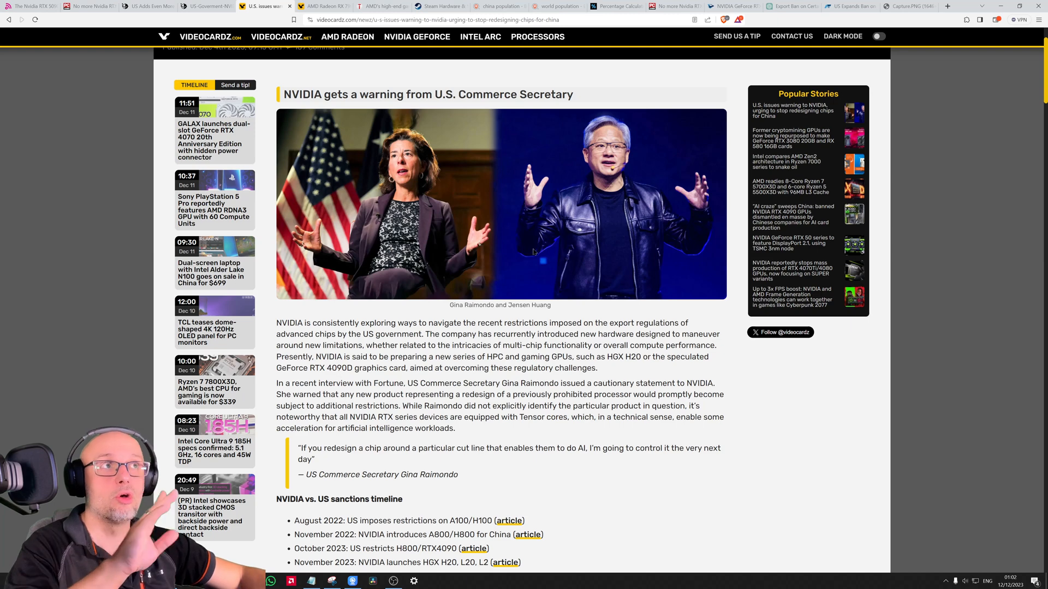
{"action": "mouse_move", "coordinate": [618, 232]}
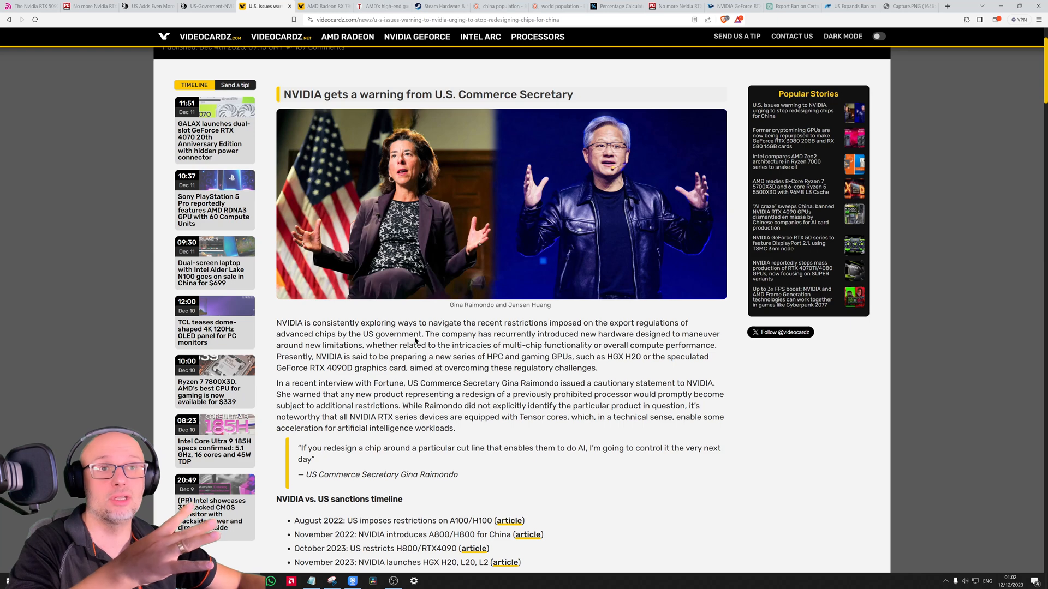
{"action": "mouse_move", "coordinate": [358, 356]}
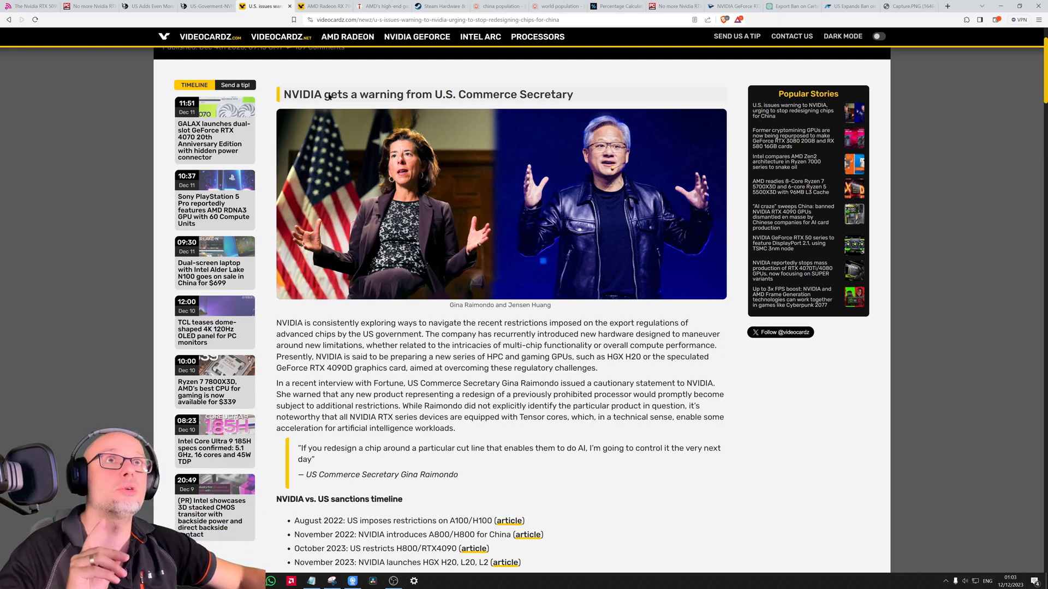
{"action": "mouse_move", "coordinate": [325, 6]}
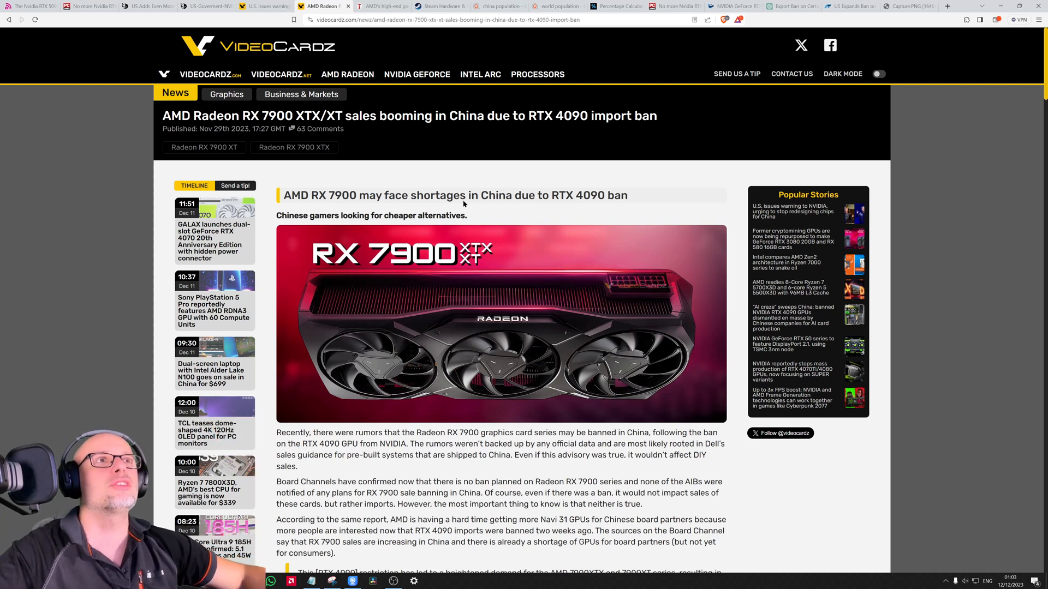
Scroll the VideoCardz RX 7900 XTX/XT China sales article down to its comments.
{"action": "scroll", "scroll_direction": "down", "scroll_amount": 3}
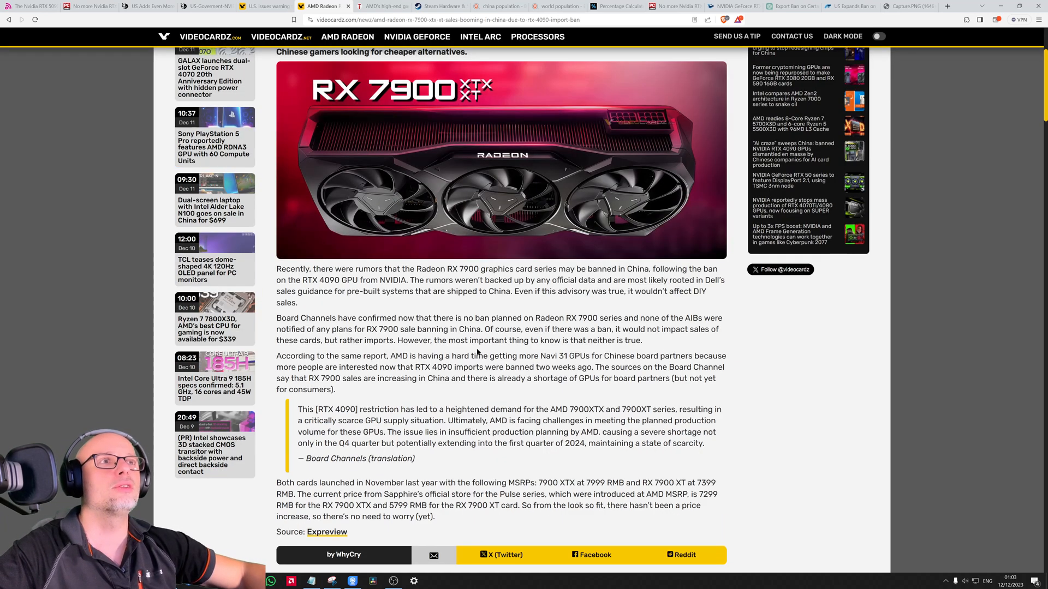
{"action": "scroll", "scroll_direction": "down", "scroll_amount": 3}
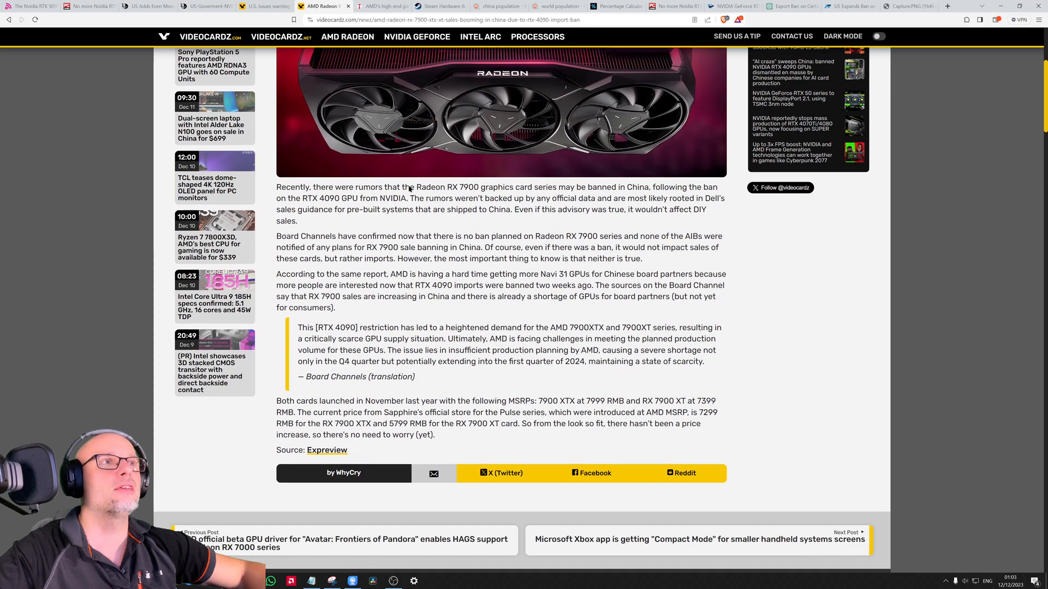
{"action": "scroll", "scroll_direction": "down", "scroll_amount": 3}
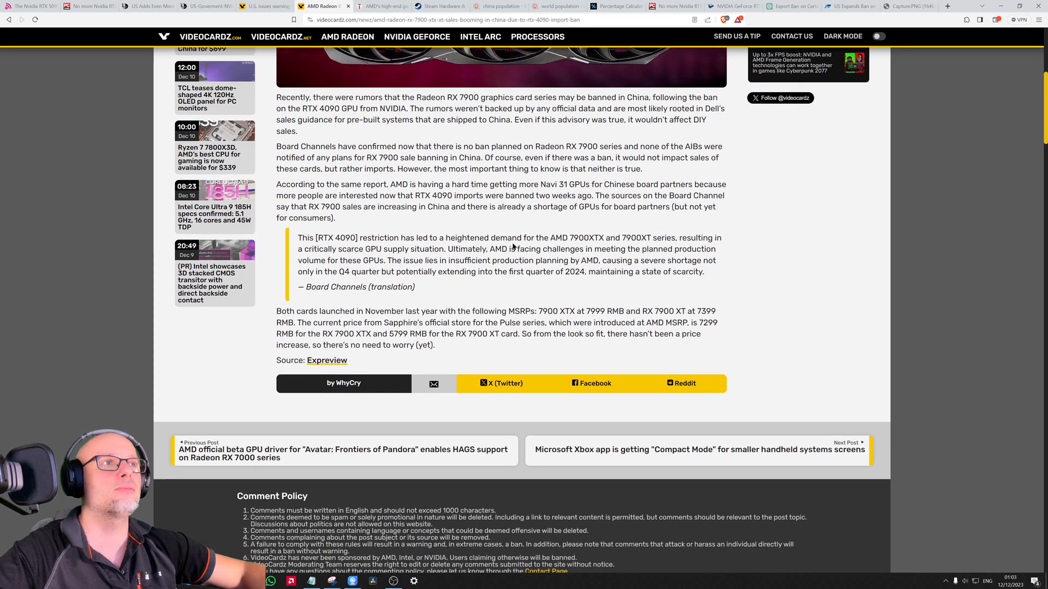
{"action": "scroll", "scroll_direction": "down", "scroll_amount": 3}
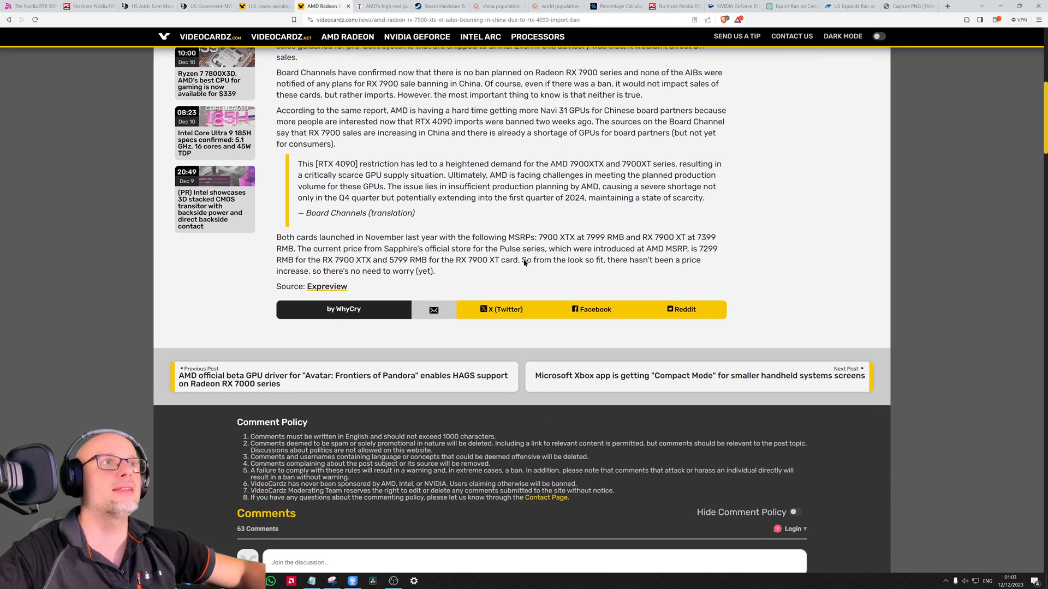
{"action": "mouse_move", "coordinate": [607, 264]}
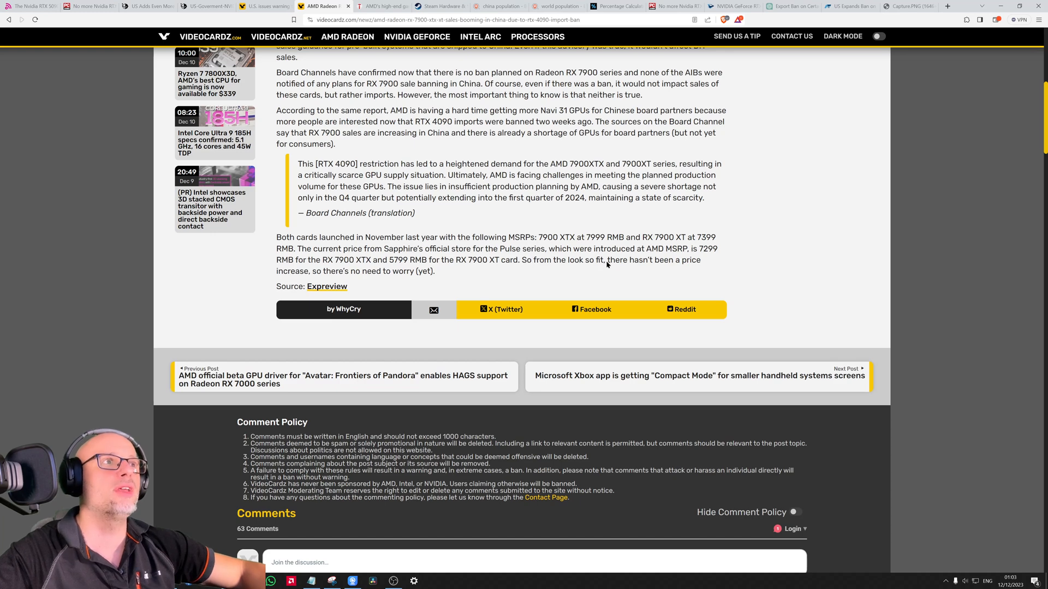
{"action": "mouse_move", "coordinate": [279, 280]}
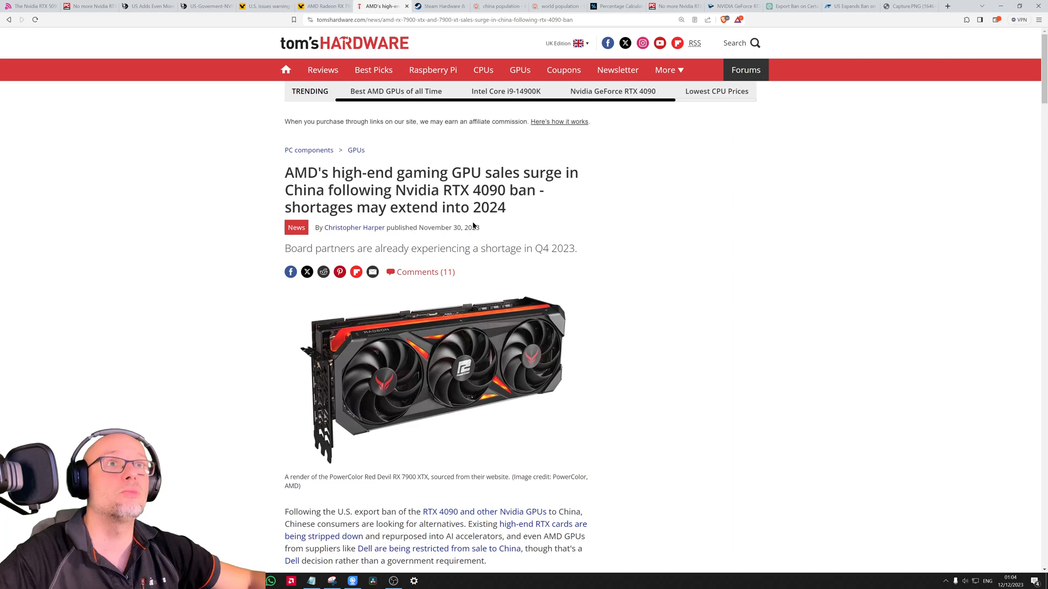
Scroll the Tom's Hardware article to the 1,955 TPP paragraph and rasterization chart.
{"action": "scroll", "scroll_direction": "down", "scroll_amount": 3}
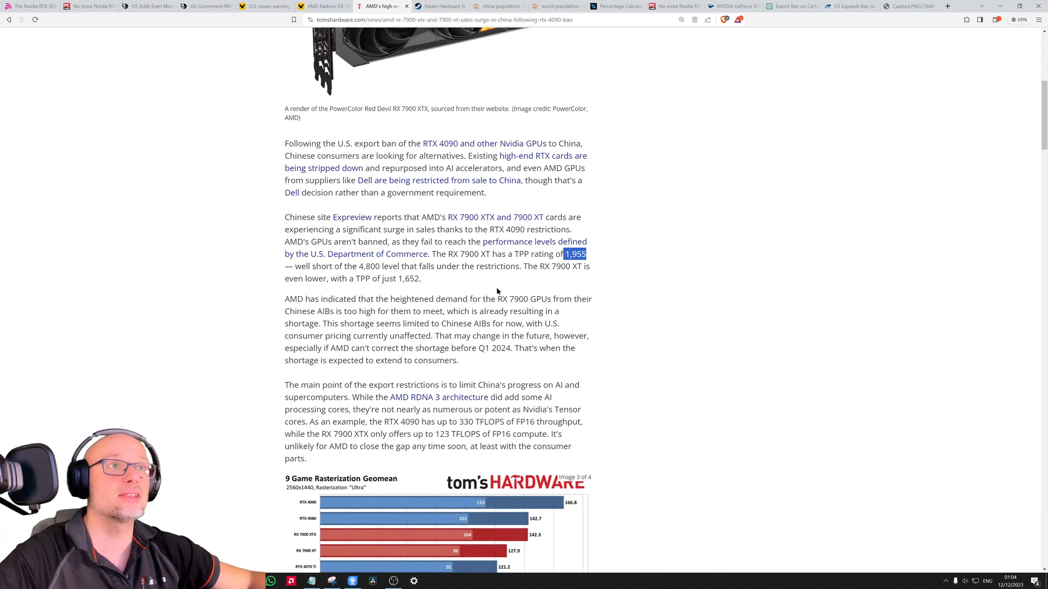
{"action": "mouse_move", "coordinate": [367, 269]}
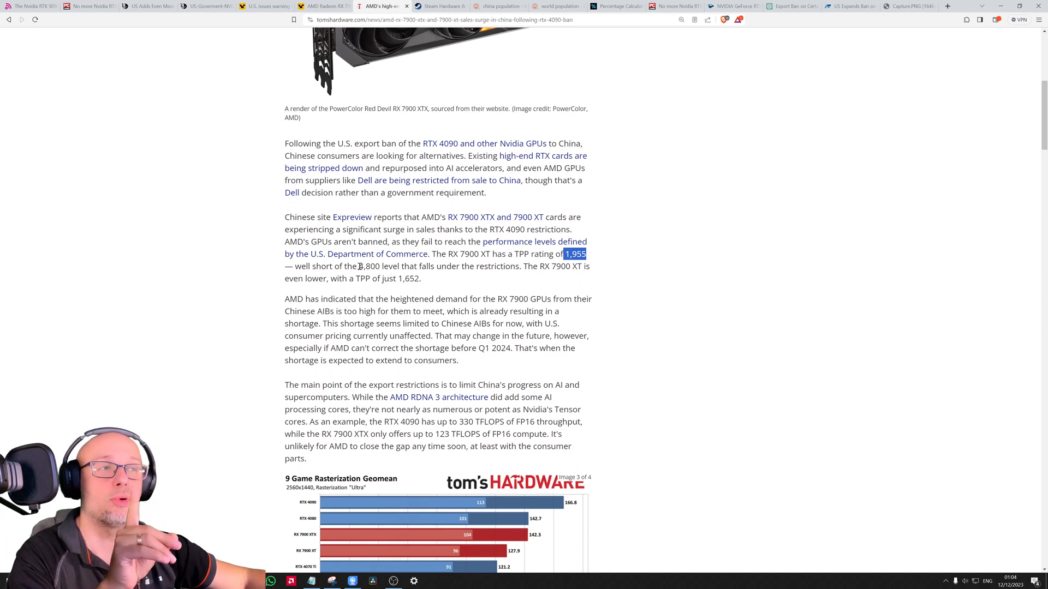
{"action": "mouse_move", "coordinate": [491, 254]}
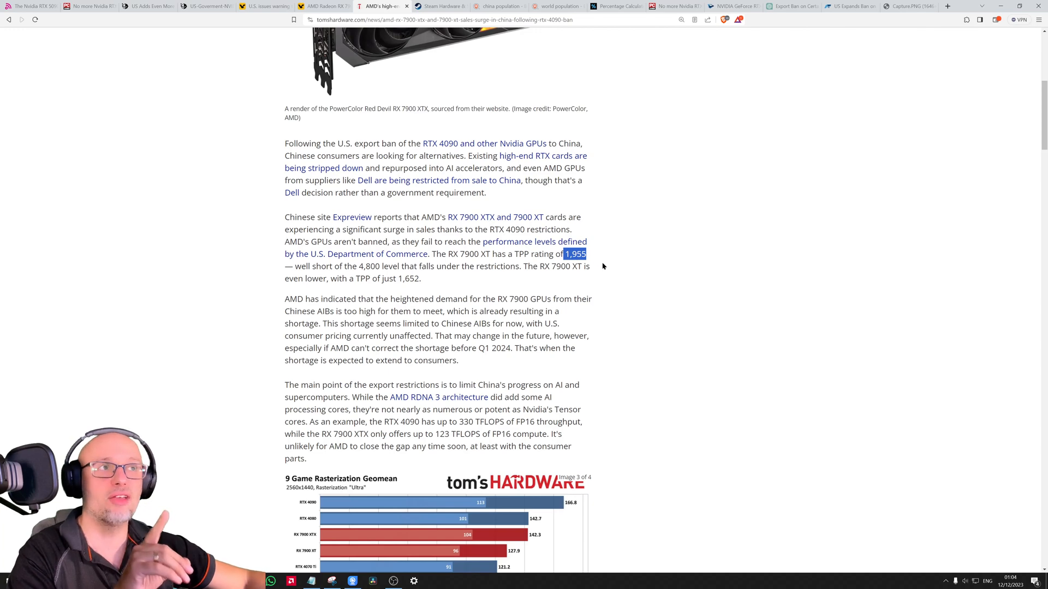
{"action": "mouse_move", "coordinate": [599, 276]}
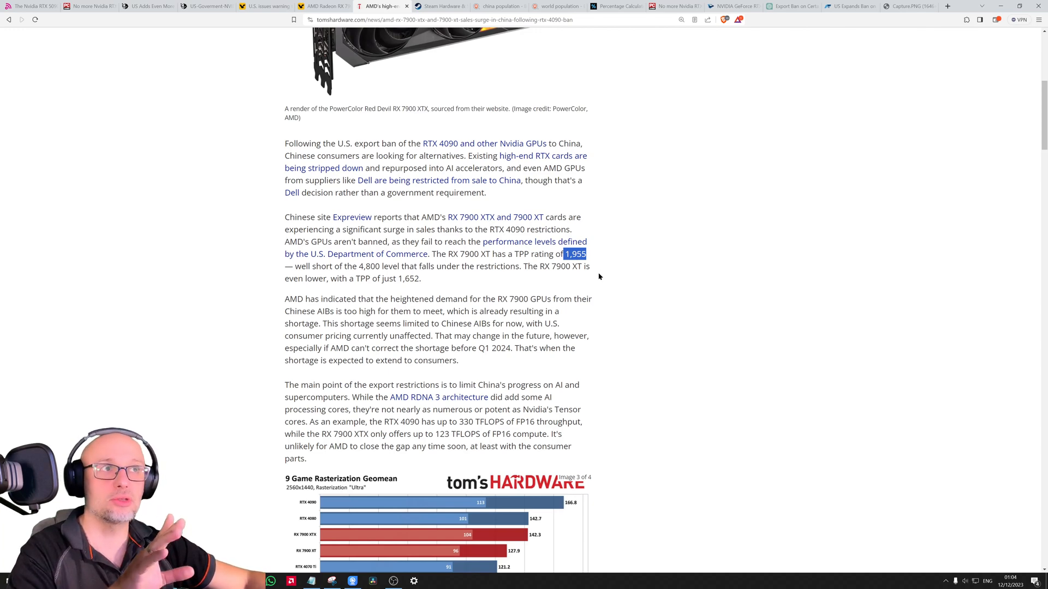
{"action": "scroll", "scroll_direction": "down", "scroll_amount": 3}
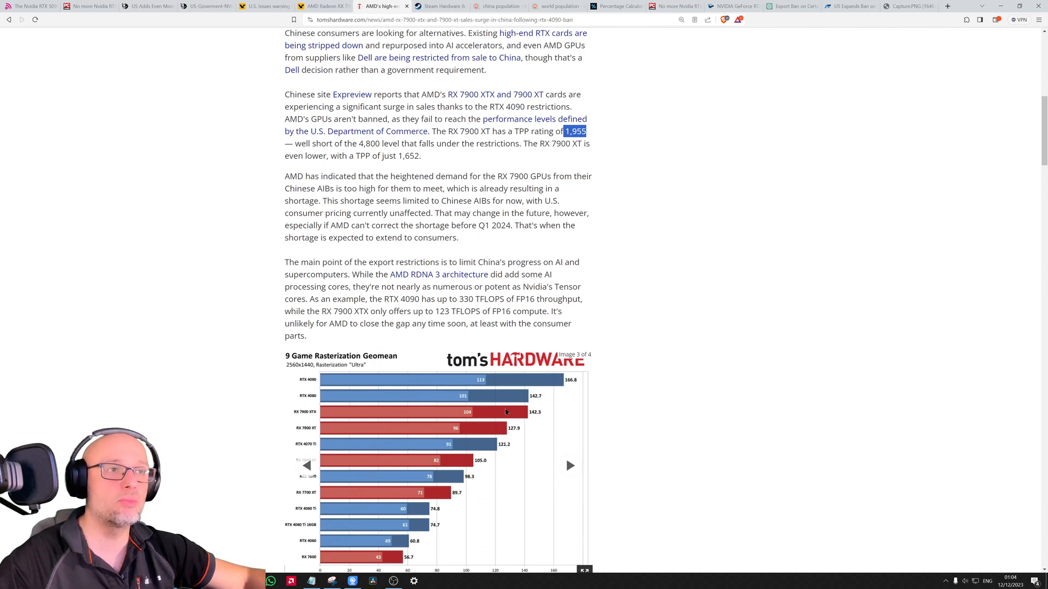
{"action": "mouse_move", "coordinate": [565, 376]}
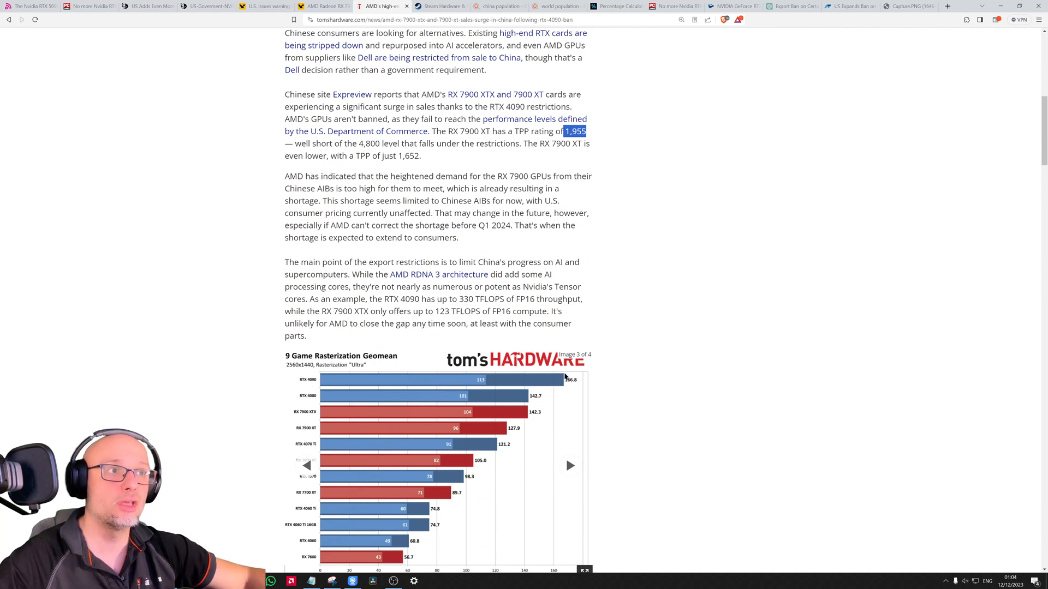
{"action": "scroll", "scroll_direction": "down", "scroll_amount": 3}
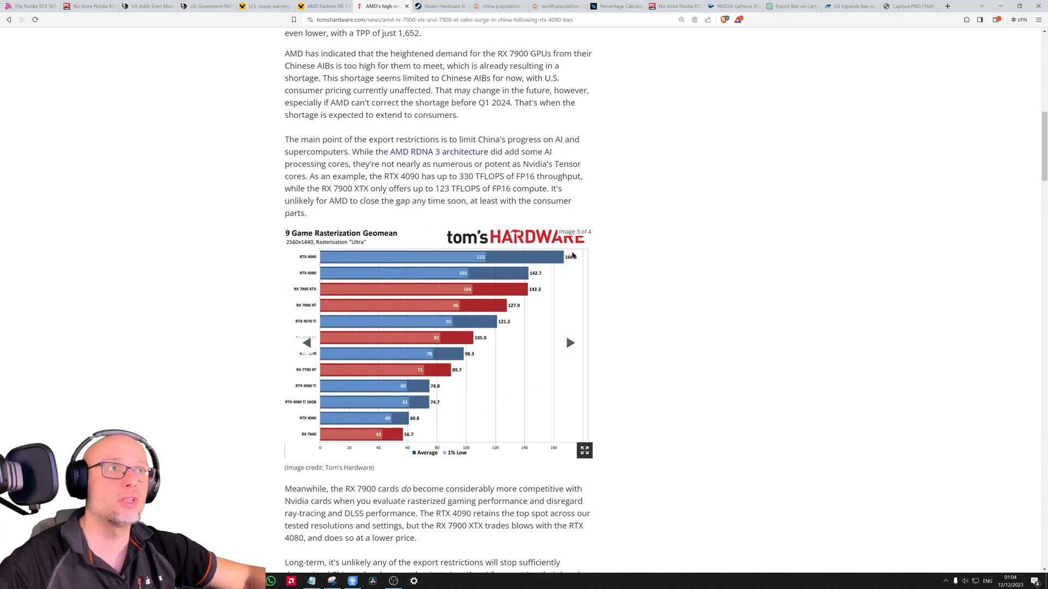
{"action": "mouse_move", "coordinate": [522, 294]}
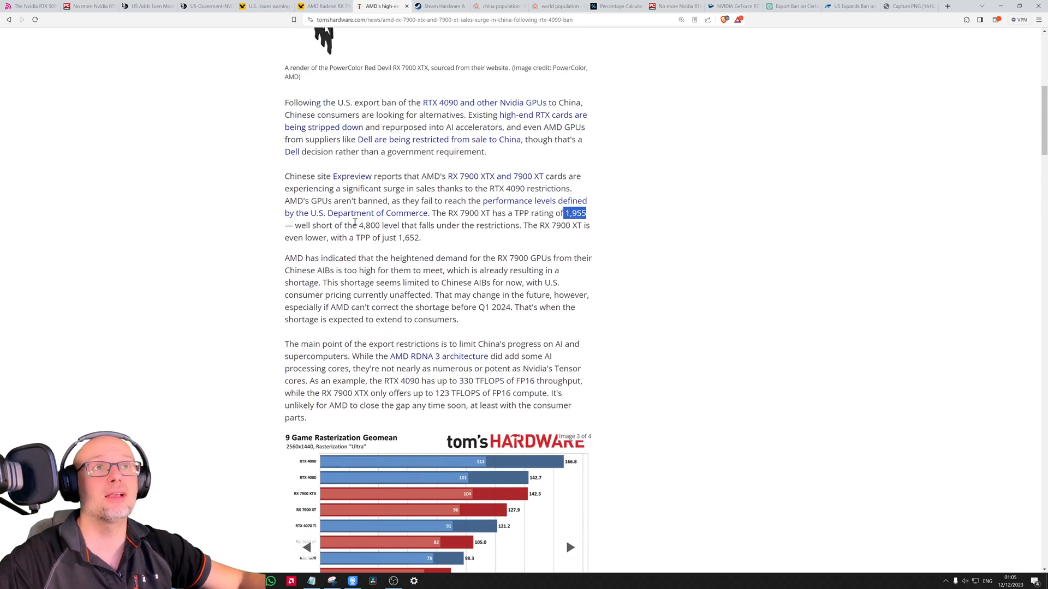
{"action": "scroll", "scroll_direction": "down", "scroll_amount": 3}
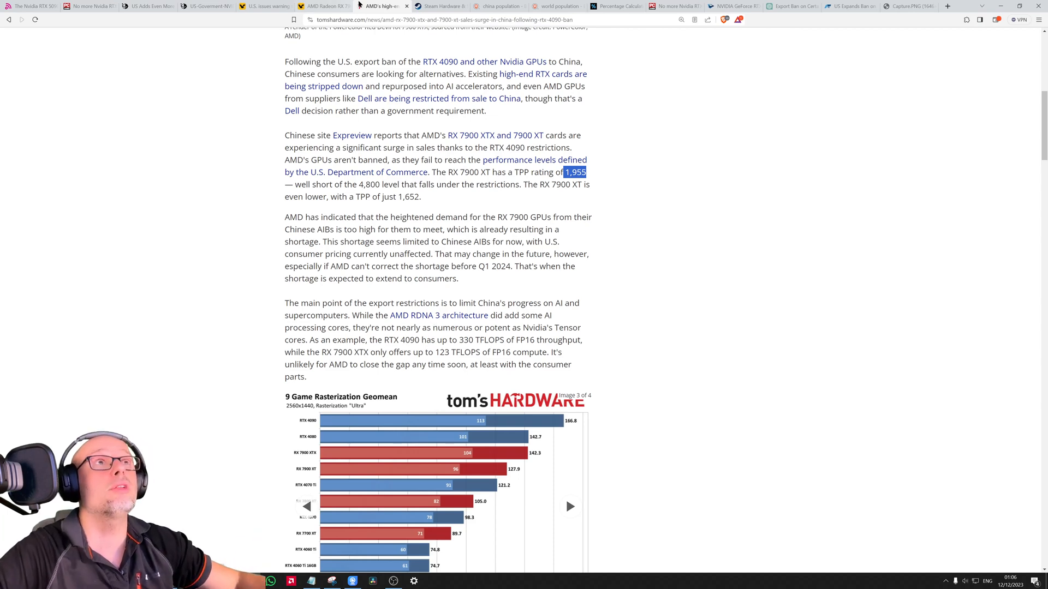
In the November 2023 Steam survey, reach the Language table and highlight Simplified Chinese at 25.96%.
{"action": "left_click", "coordinate": [438, 7]}
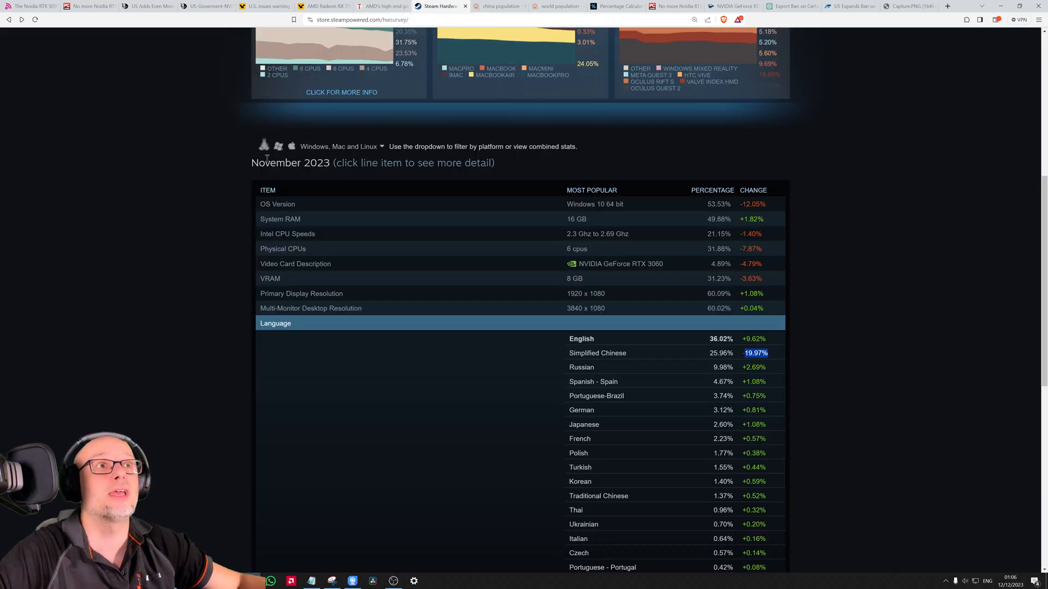
{"action": "scroll", "scroll_direction": "up", "scroll_amount": 3}
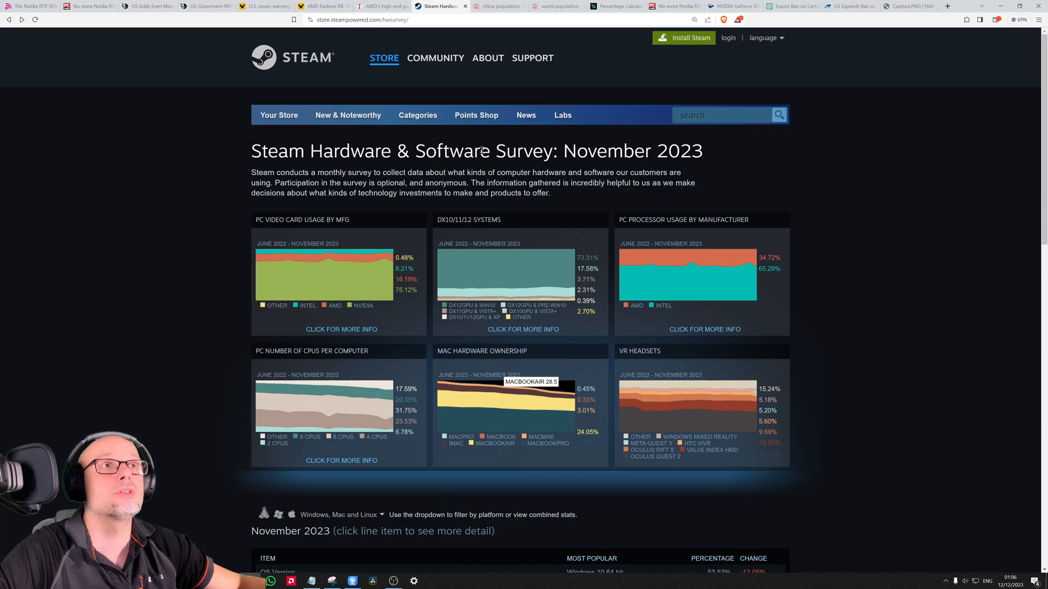
{"action": "scroll", "scroll_direction": "down", "scroll_amount": 3}
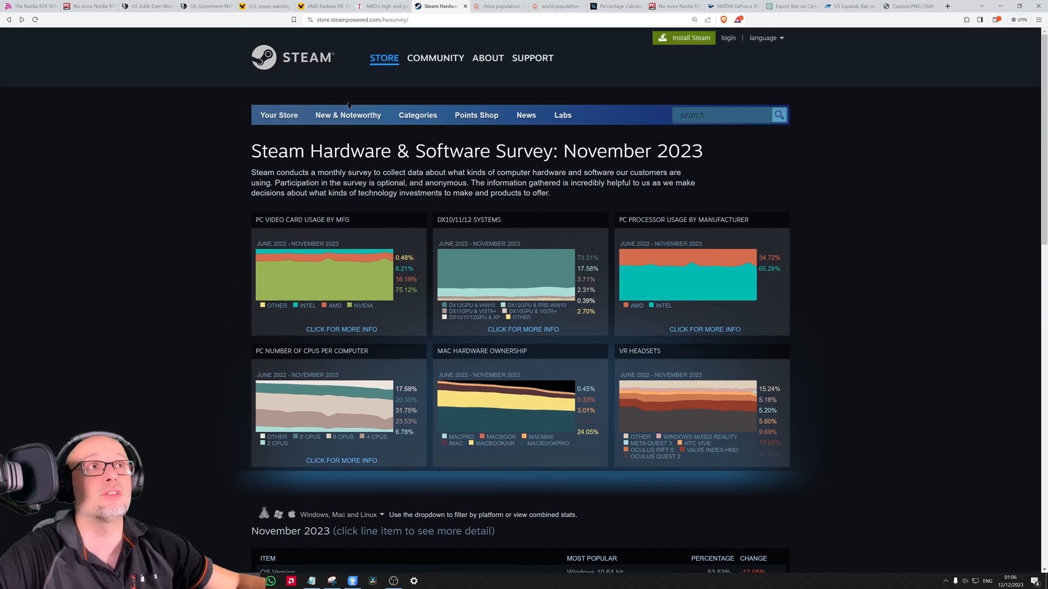
{"action": "scroll", "scroll_direction": "down", "scroll_amount": 3}
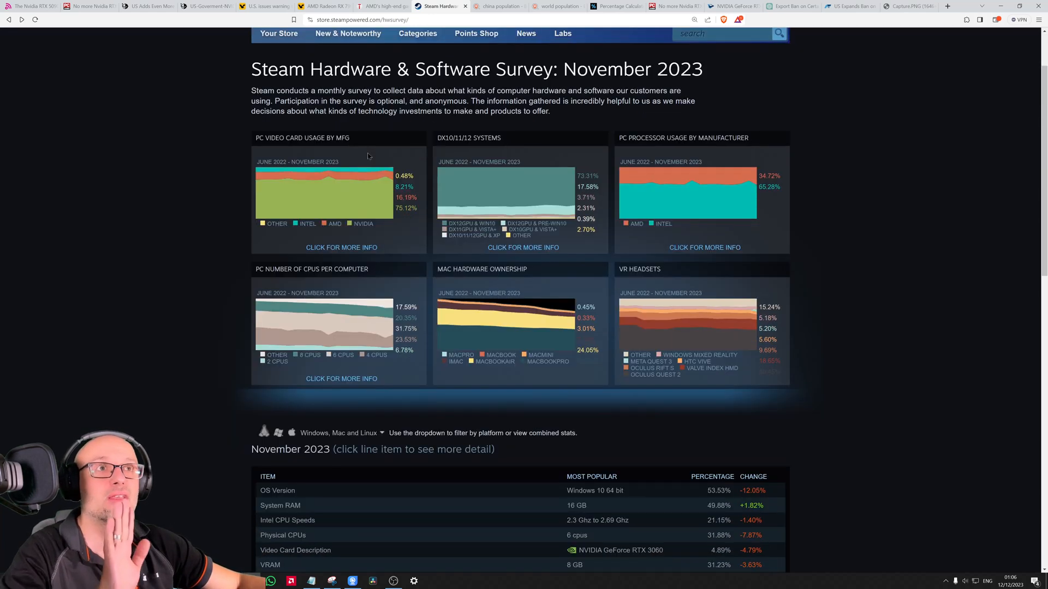
{"action": "scroll", "scroll_direction": "down", "scroll_amount": 3}
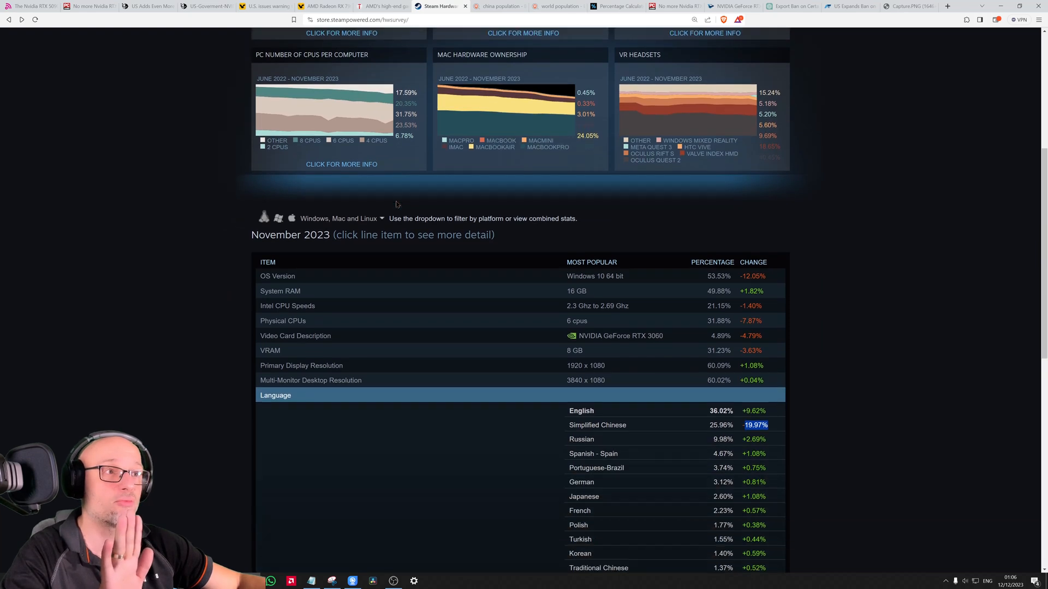
{"action": "scroll", "scroll_direction": "down", "scroll_amount": 3}
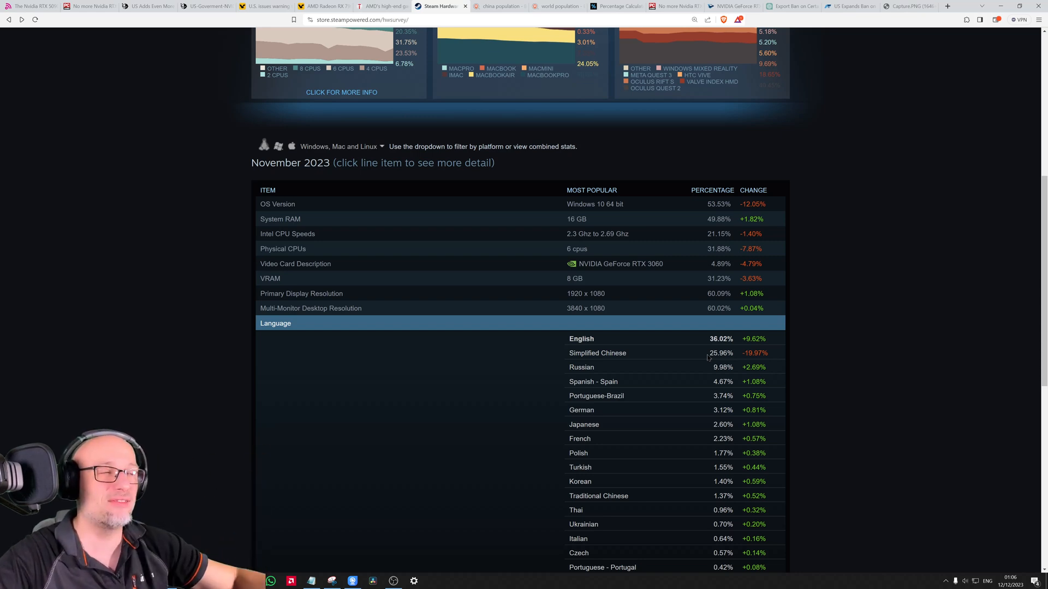
{"action": "double_click", "coordinate": [722, 352]}
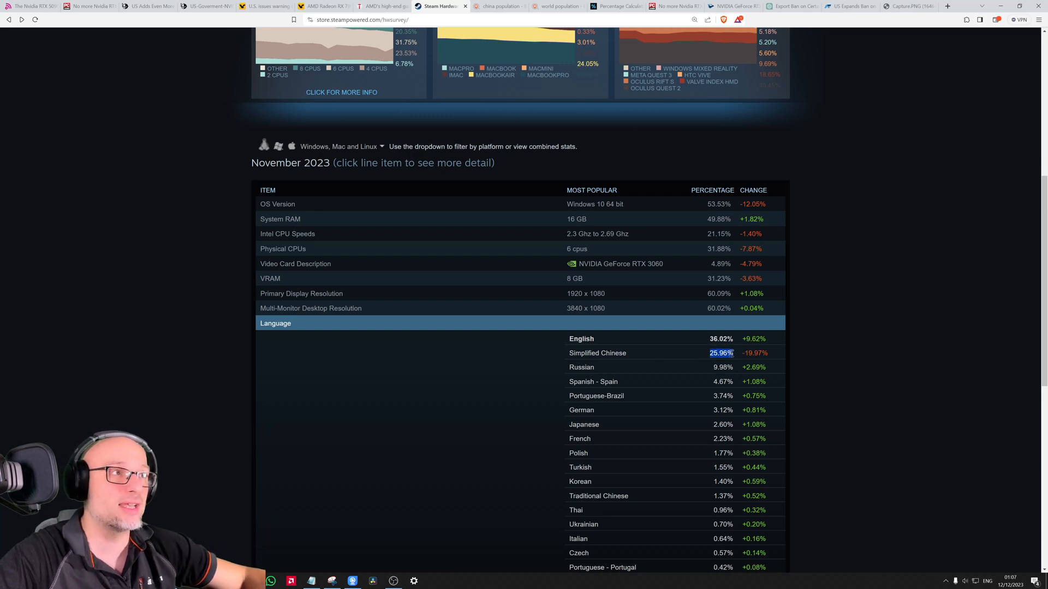
{"action": "mouse_move", "coordinate": [604, 354]}
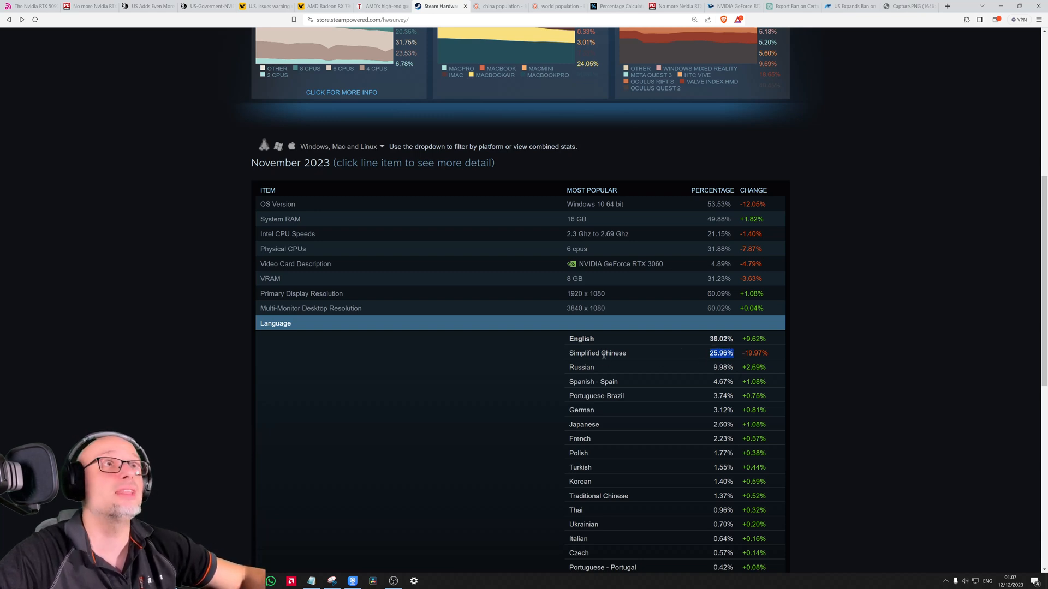
Review China and world population results, then the calculator showing 1.4 is 17.28% of 8.1.
{"action": "left_click", "coordinate": [496, 6]}
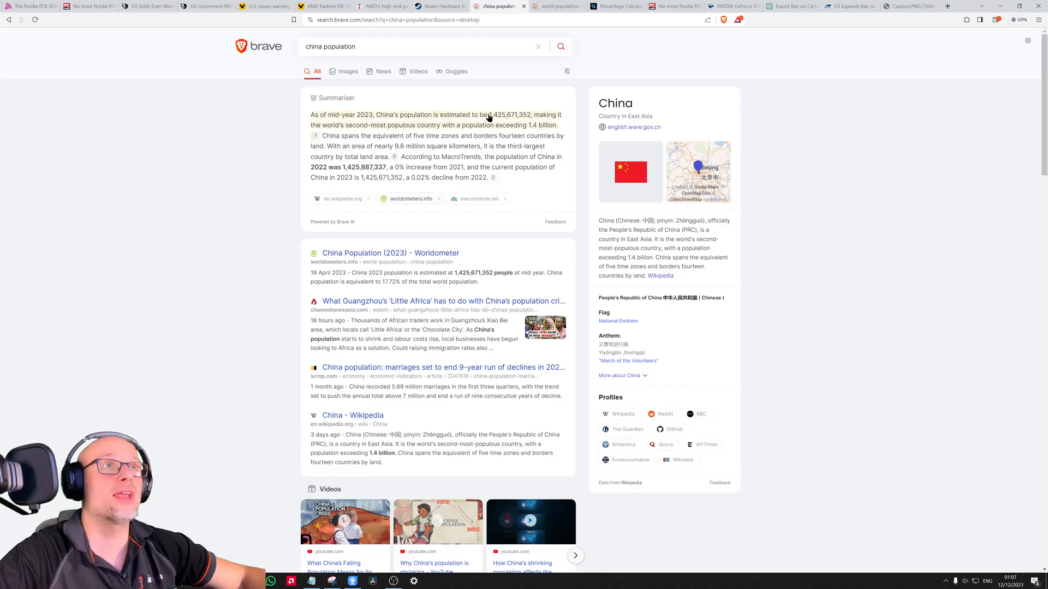
{"action": "mouse_move", "coordinate": [495, 122]}
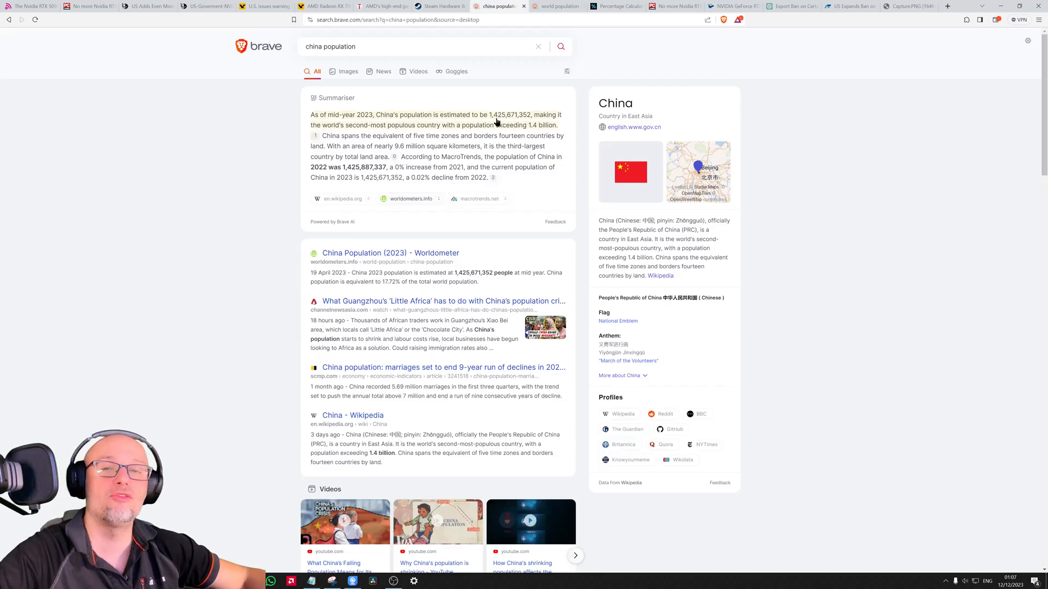
{"action": "left_click", "coordinate": [557, 7]}
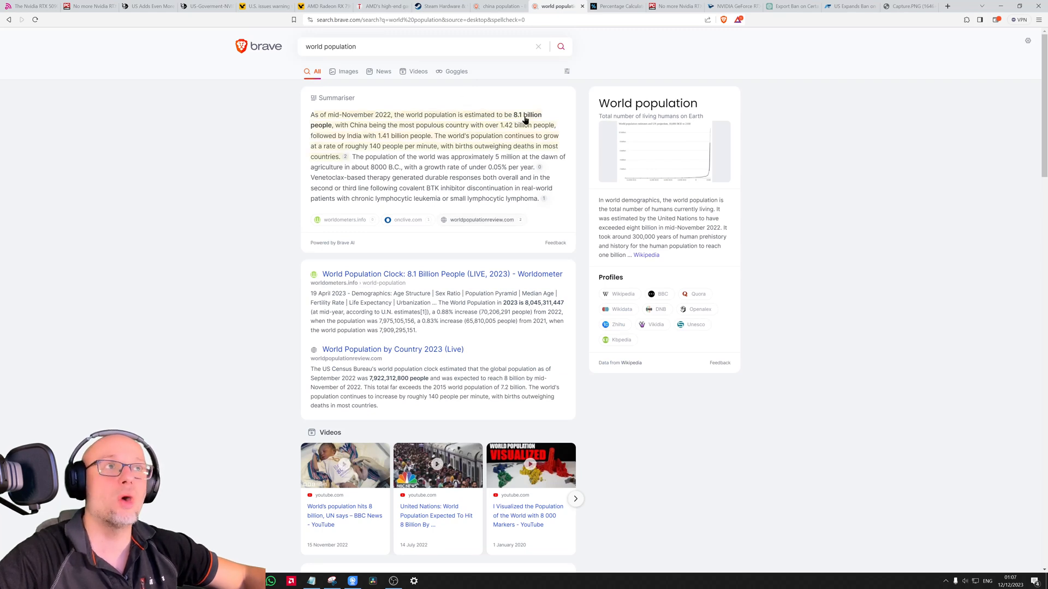
{"action": "left_click", "coordinate": [613, 6]}
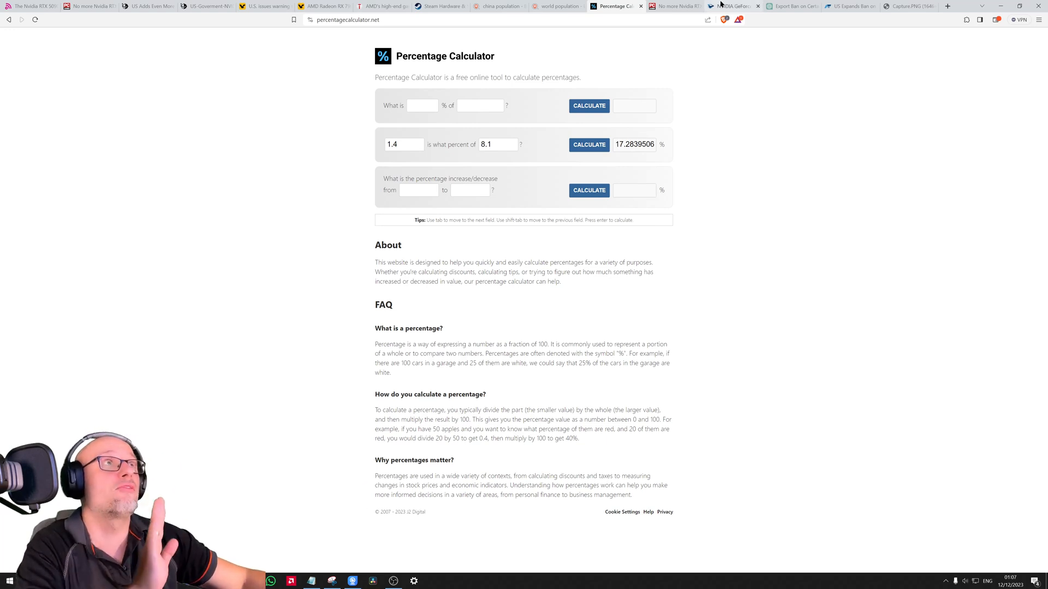
From the PC Gamer ban article, move to the BenchLife report on the RTX 4090 restriction list.
{"action": "left_click", "coordinate": [676, 6]}
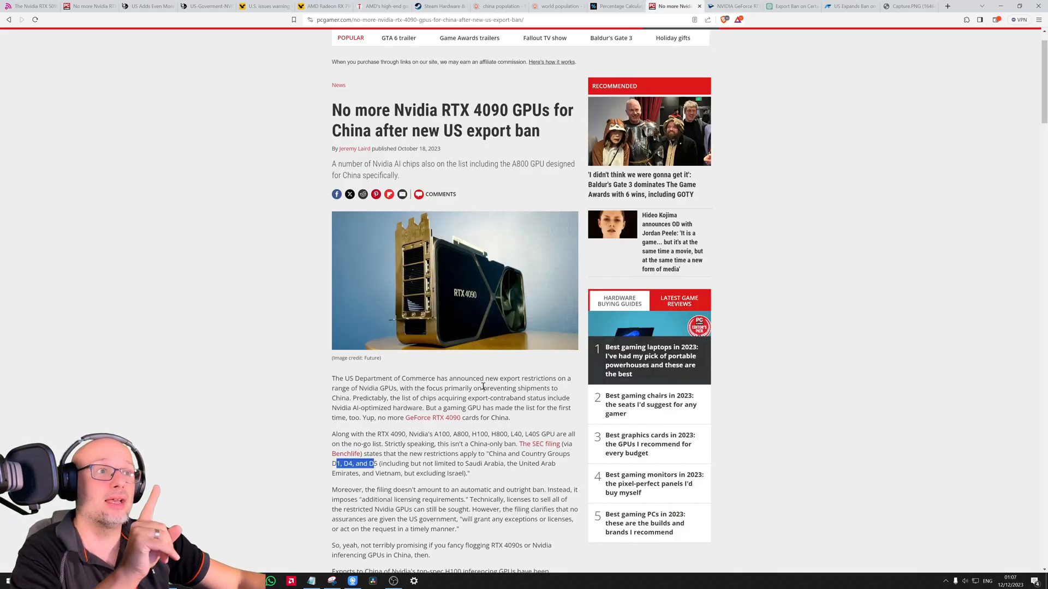
{"action": "mouse_move", "coordinate": [542, 454]}
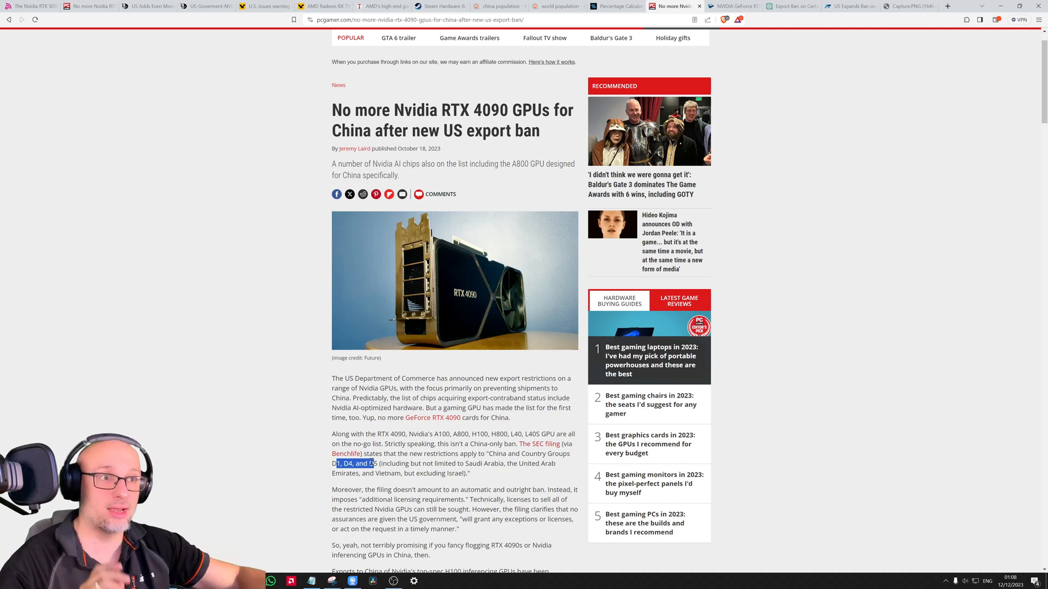
{"action": "left_click", "coordinate": [487, 454]}
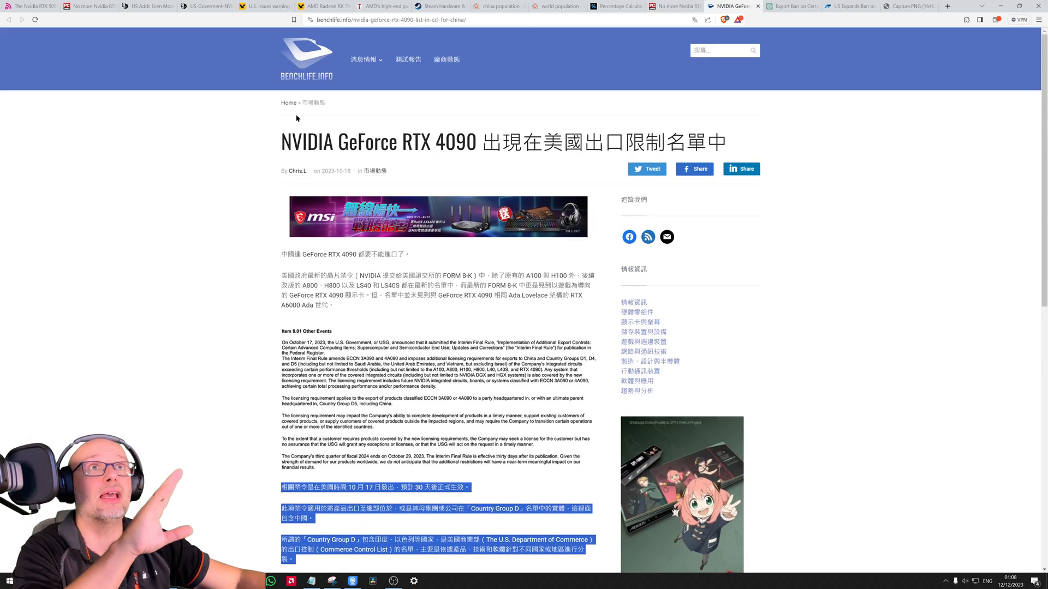
Scroll the BenchLife Chinese paragraphs, then show ChatGPT's English translation of the Country Group D ban.
{"action": "scroll", "scroll_direction": "down", "scroll_amount": 3}
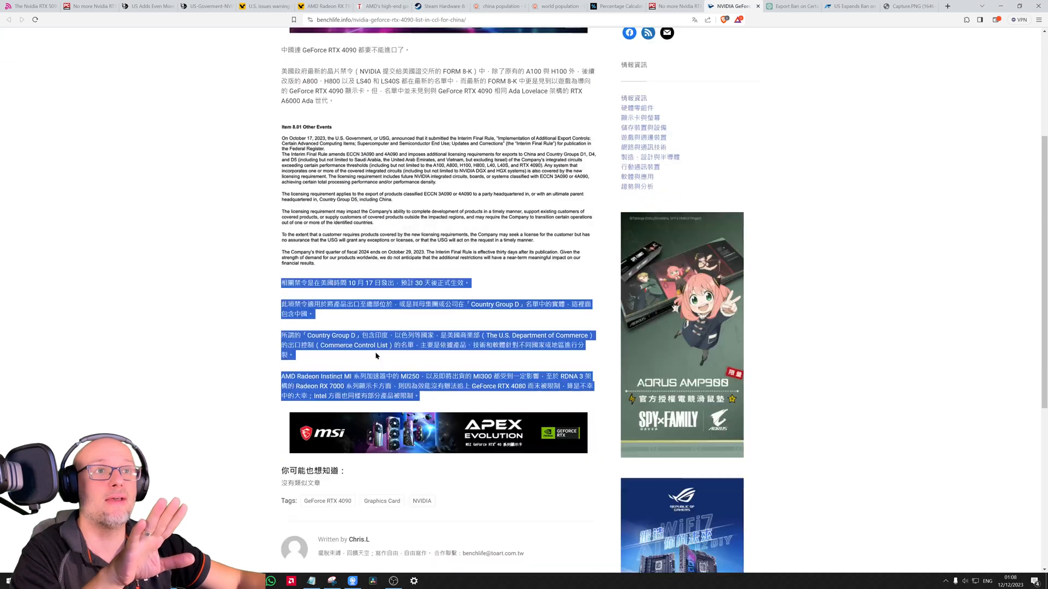
{"action": "scroll", "scroll_direction": "down", "scroll_amount": 3}
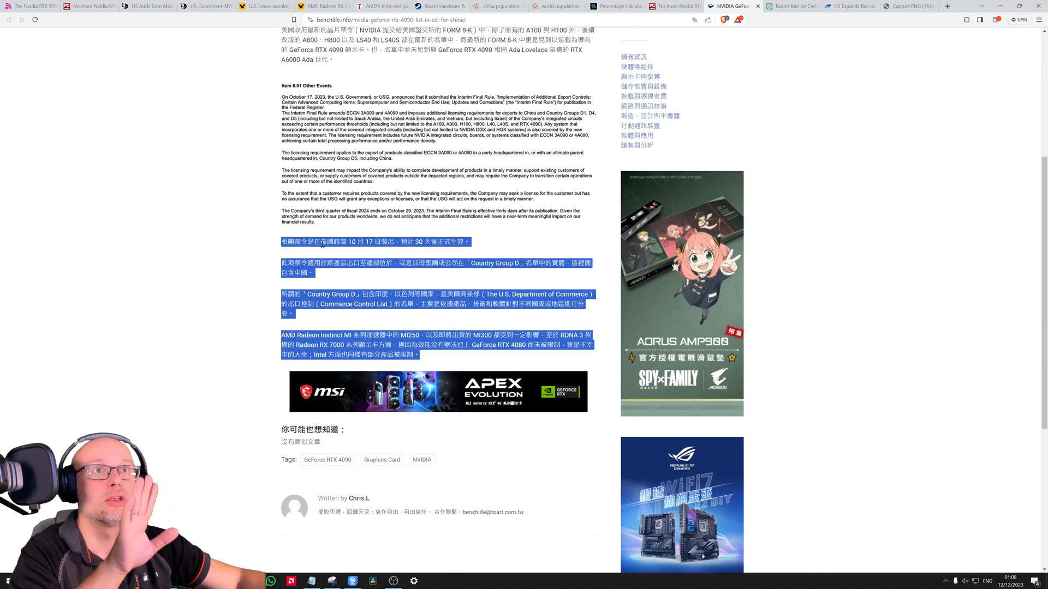
{"action": "left_click", "coordinate": [788, 6]}
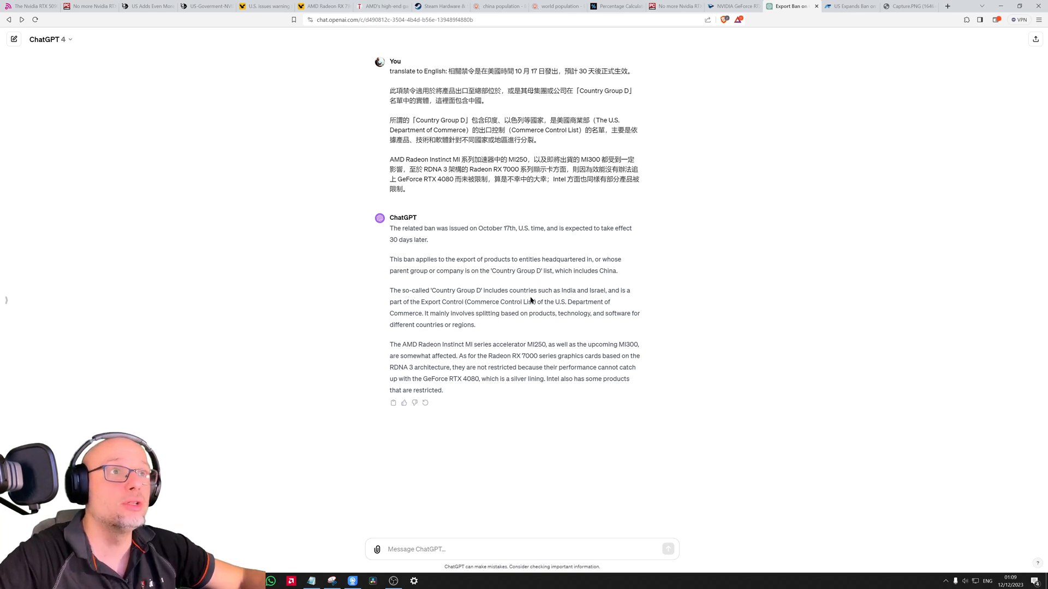
Highlight India in the translated country list, then show the Asia Financial expanded-ban article.
{"action": "double_click", "coordinate": [570, 290]}
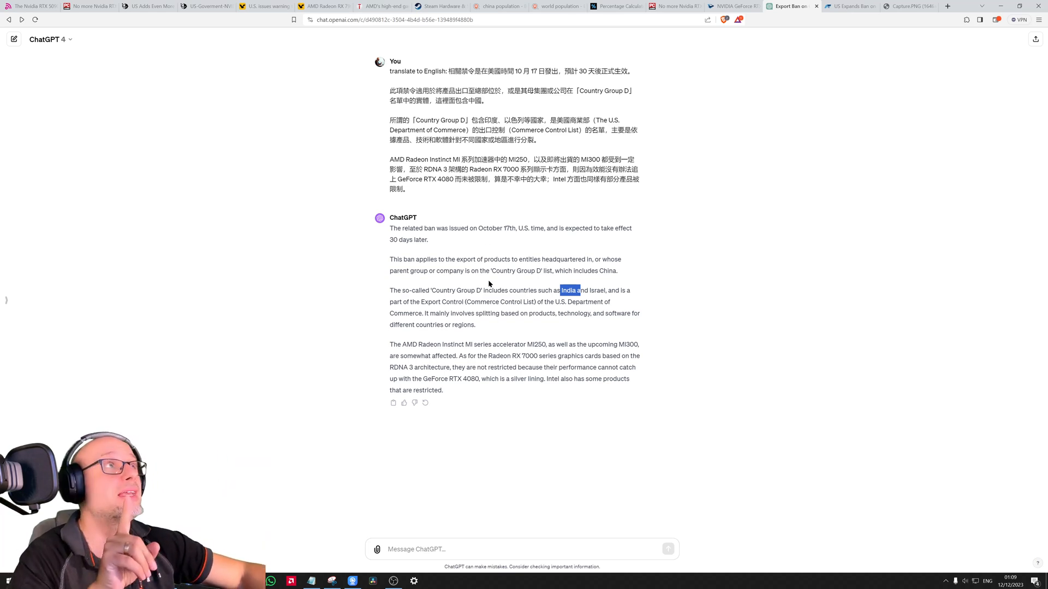
{"action": "left_click", "coordinate": [850, 7]}
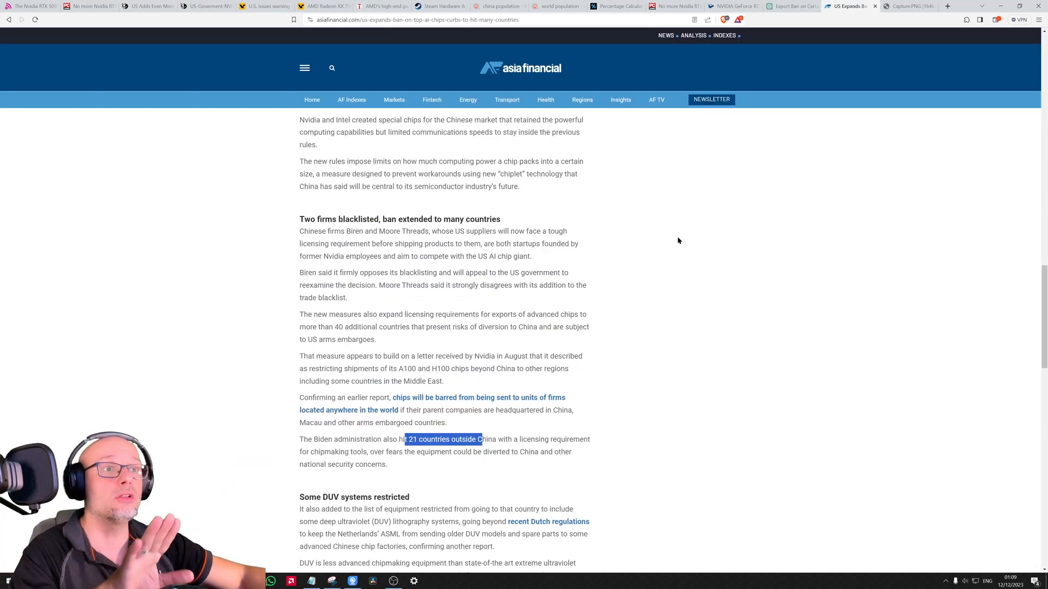
Review the Asia Financial expanded-ban figures, then bring up the Capture.png ban-questions notes image.
{"action": "scroll", "scroll_direction": "down", "scroll_amount": 3}
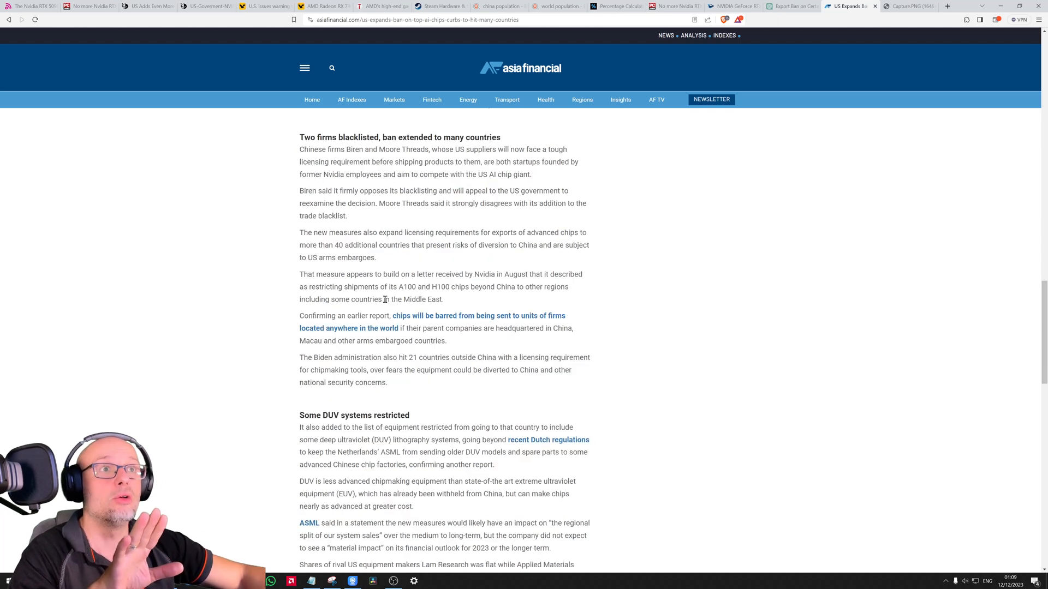
{"action": "scroll", "scroll_direction": "up", "scroll_amount": 3}
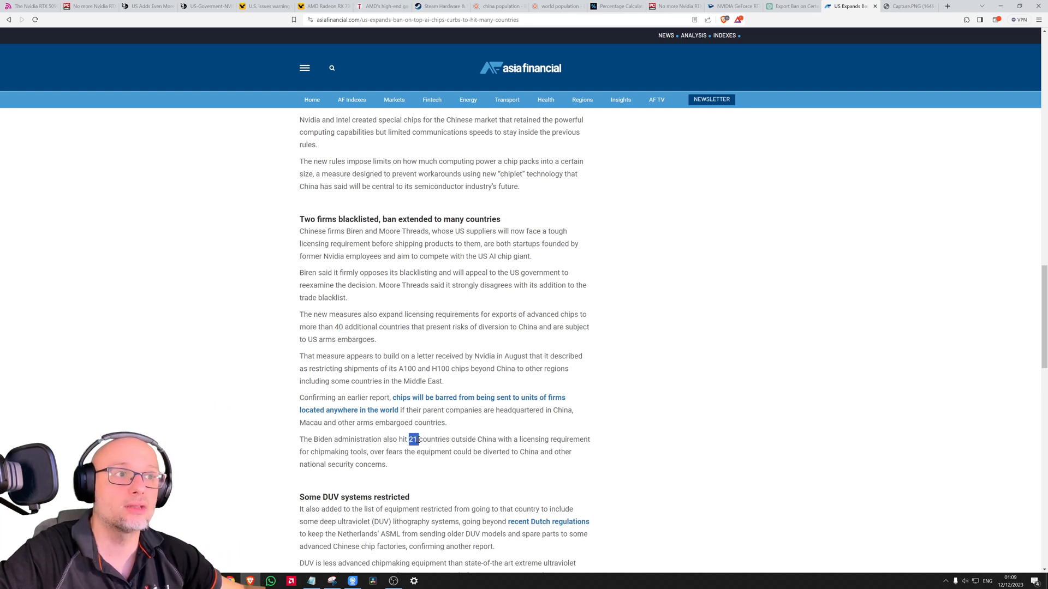
{"action": "mouse_move", "coordinate": [590, 444]}
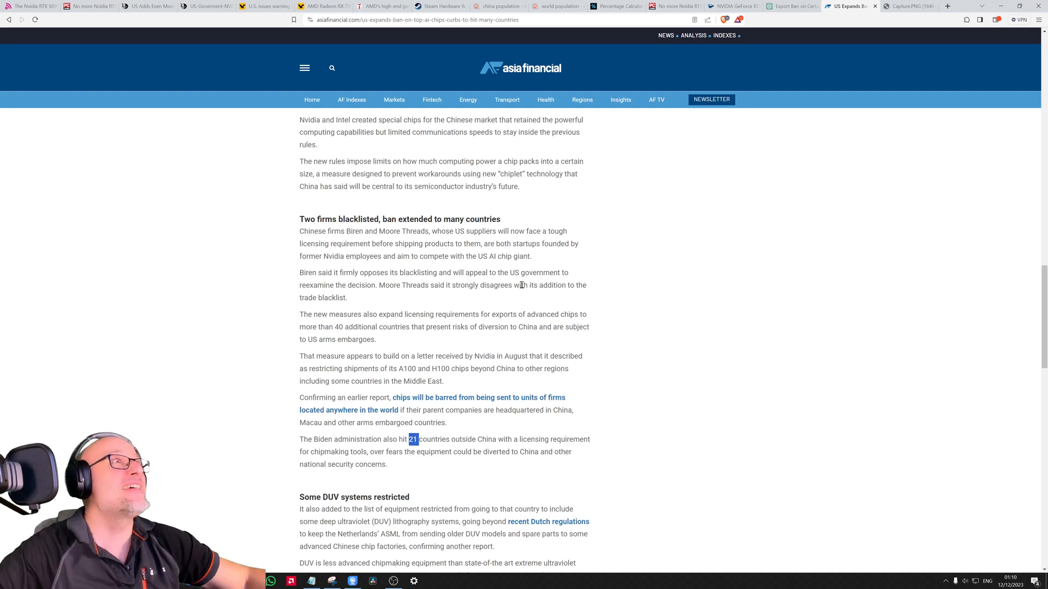
{"action": "left_click", "coordinate": [906, 7]}
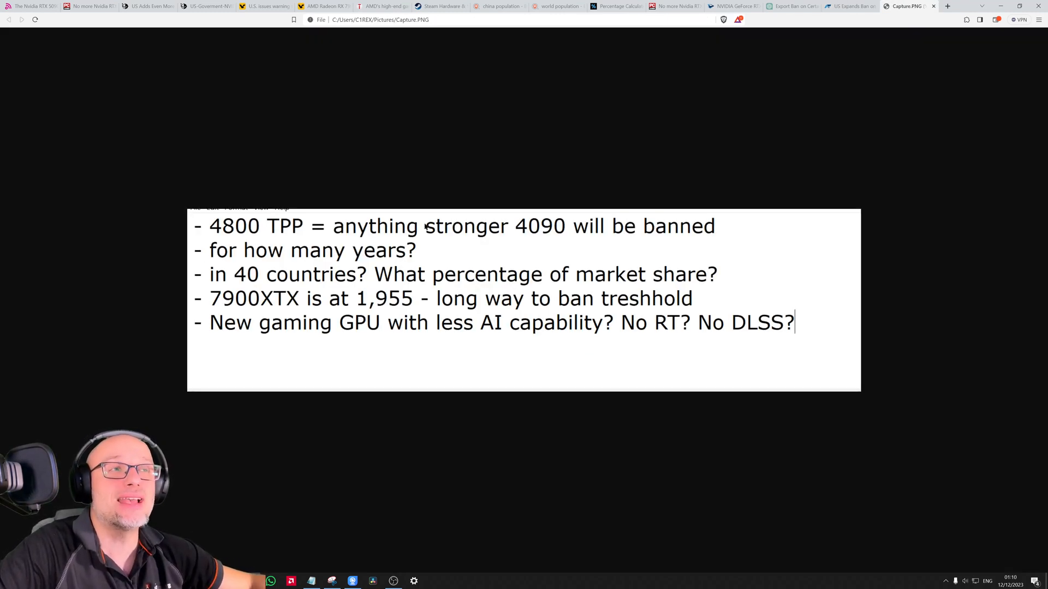
{"action": "mouse_move", "coordinate": [553, 230]}
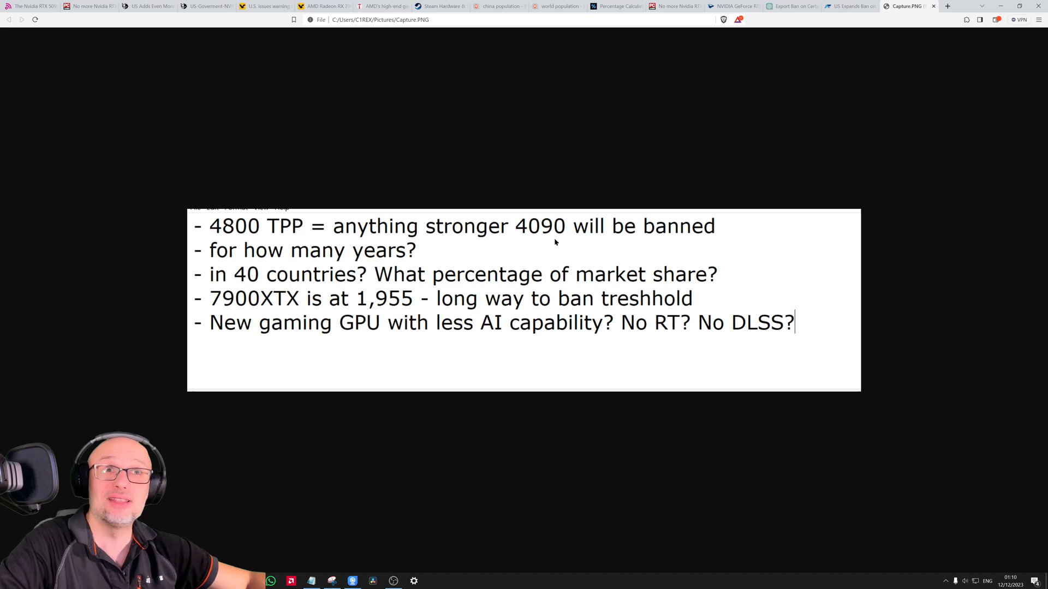
{"action": "mouse_move", "coordinate": [255, 263]}
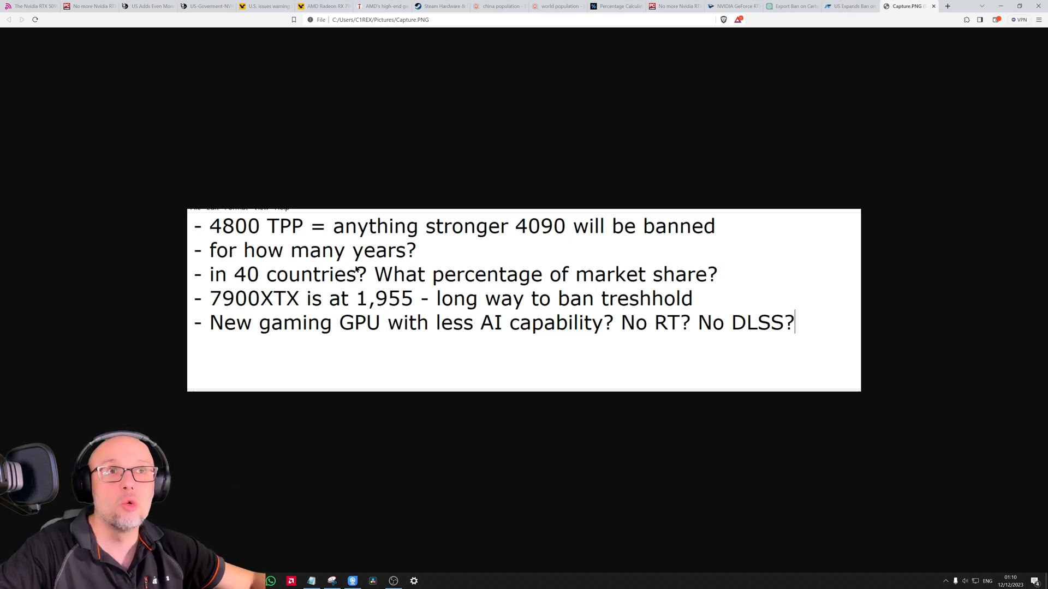
{"action": "mouse_move", "coordinate": [330, 236]}
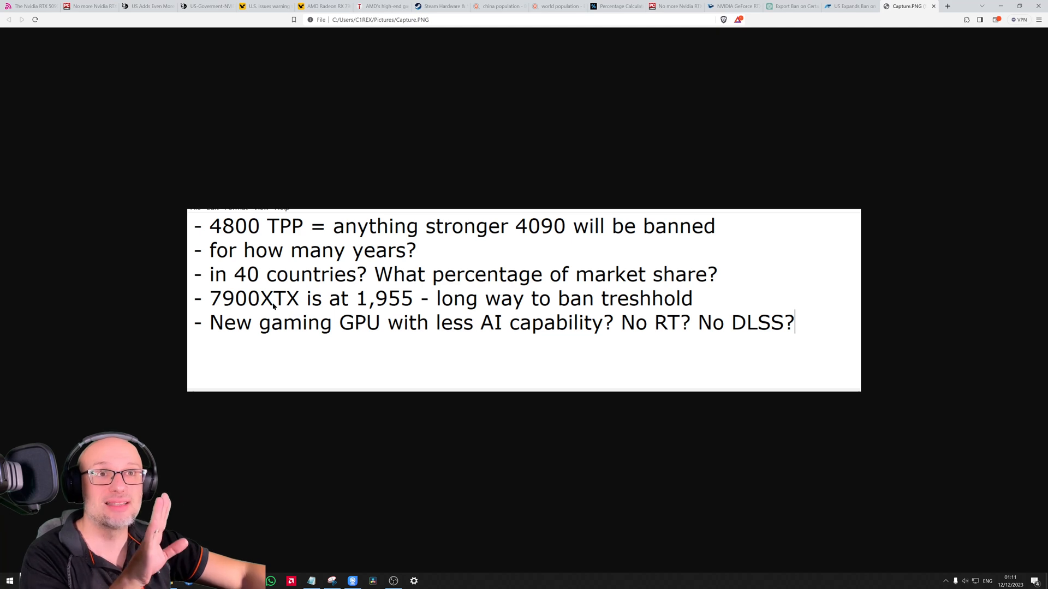
{"action": "mouse_move", "coordinate": [422, 310]}
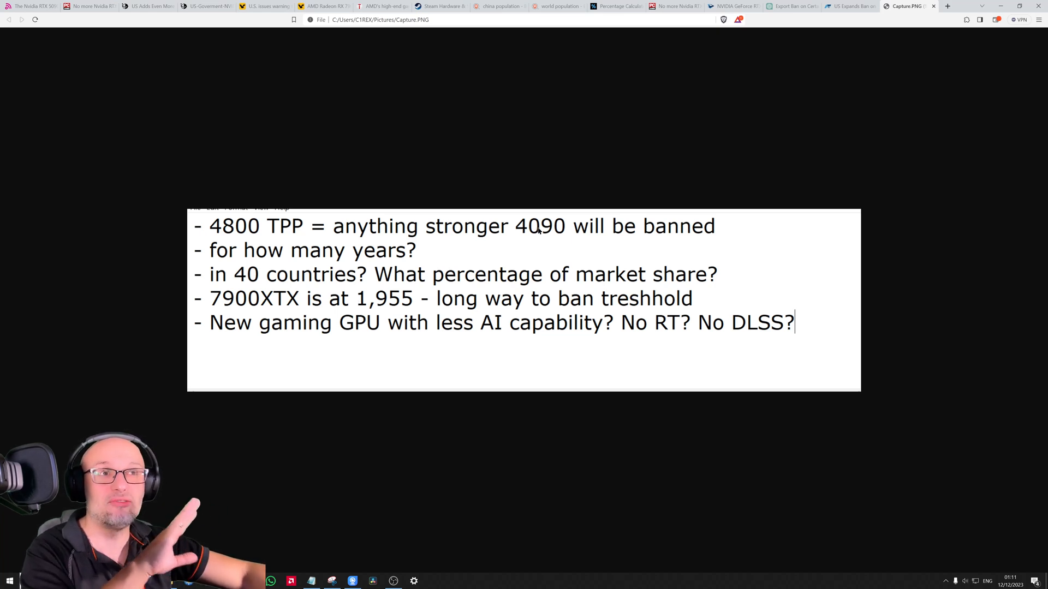
{"action": "mouse_move", "coordinate": [306, 302]}
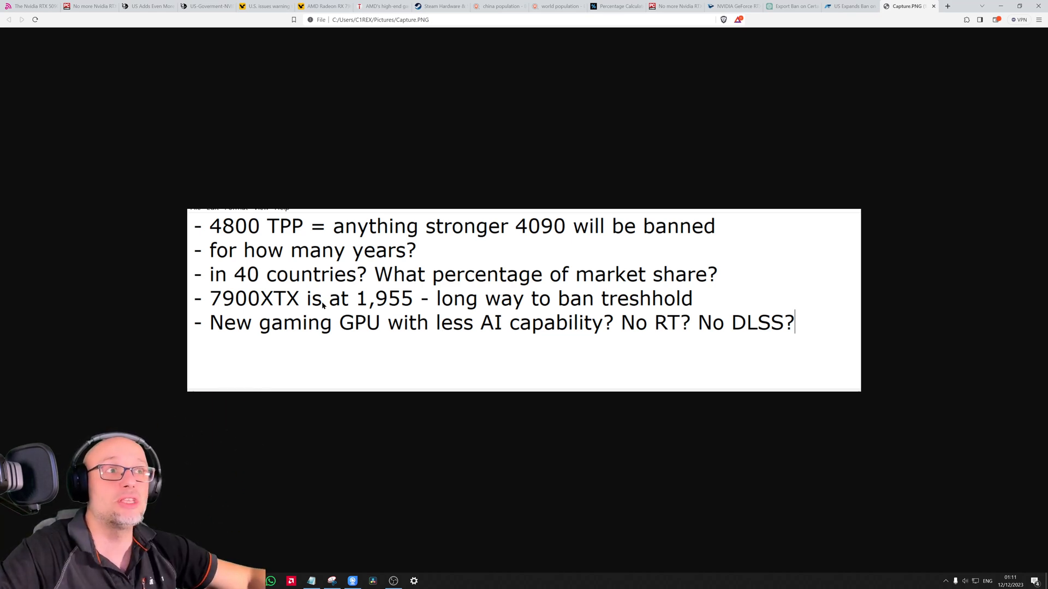
{"action": "mouse_move", "coordinate": [571, 311]}
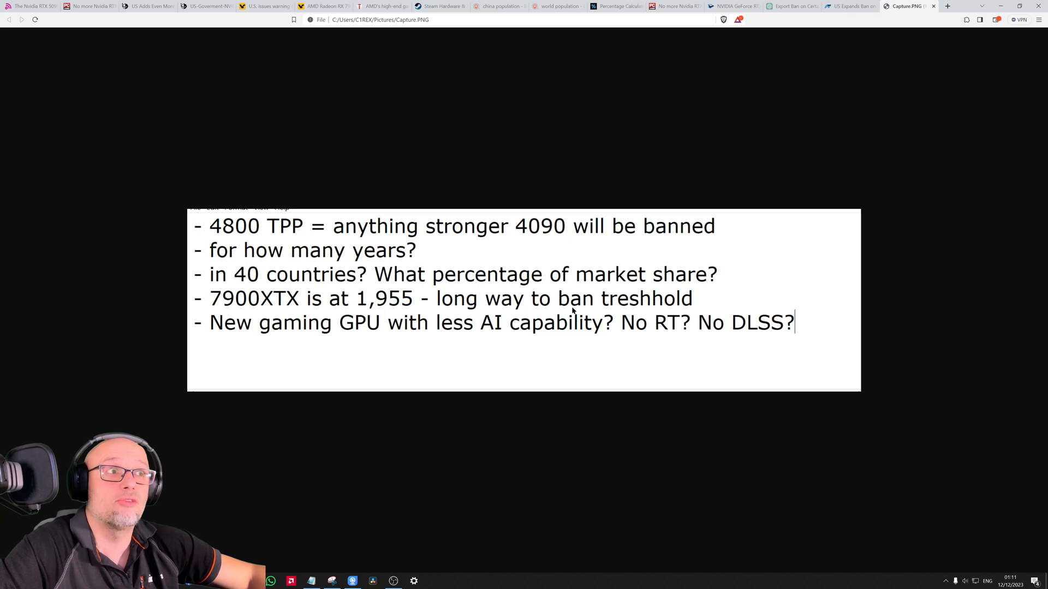
{"action": "mouse_move", "coordinate": [340, 303]}
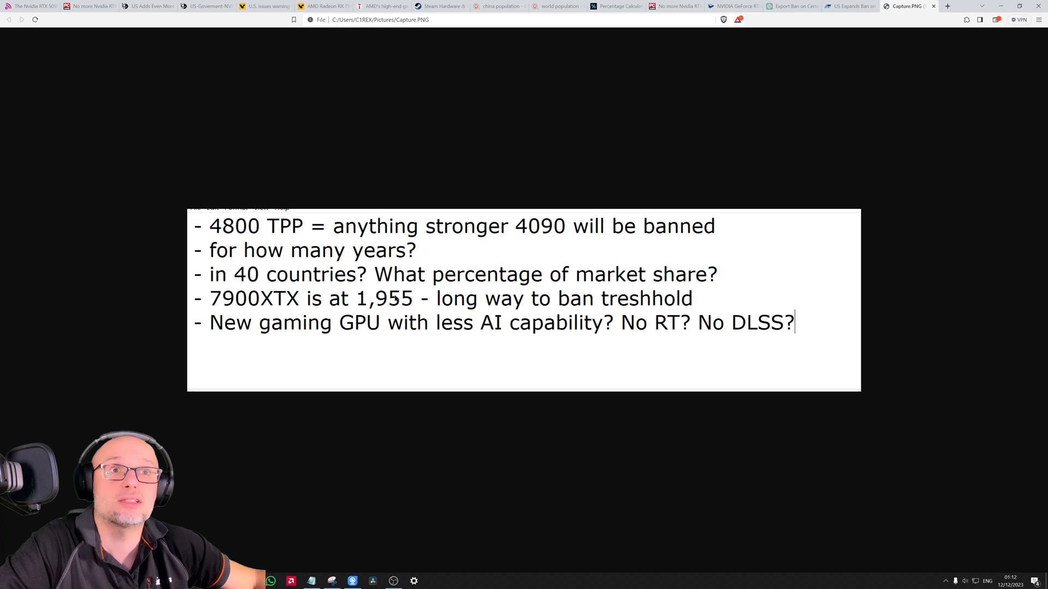
{"action": "mouse_move", "coordinate": [585, 328]}
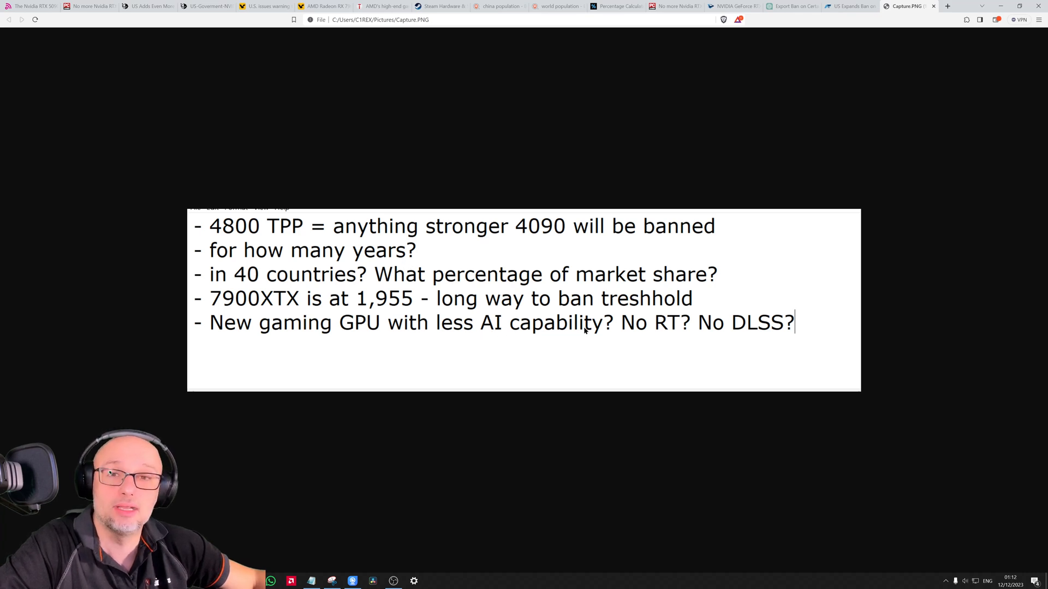
{"action": "mouse_move", "coordinate": [661, 333]}
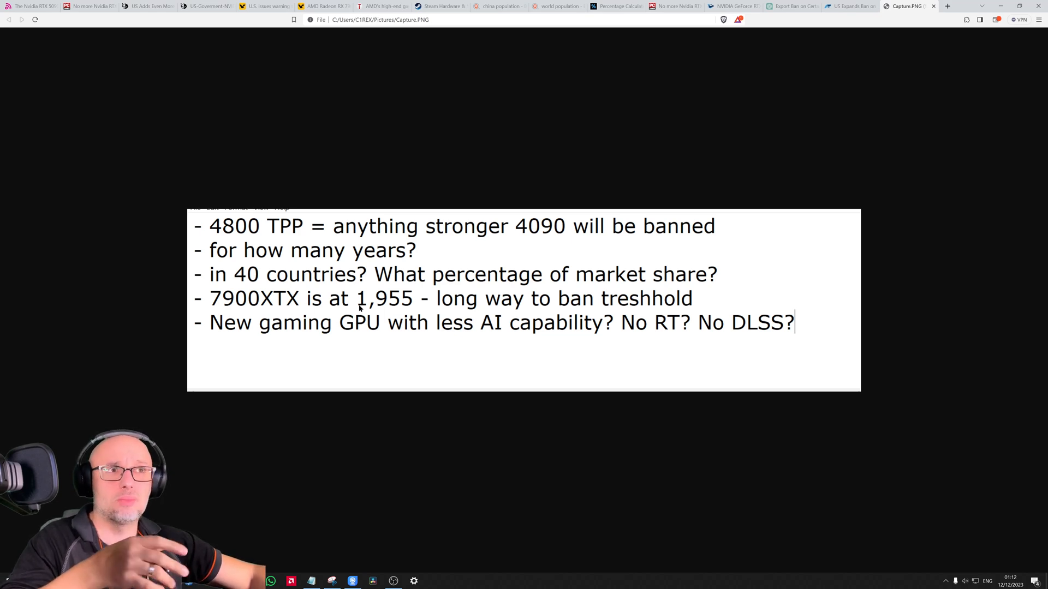
{"action": "mouse_move", "coordinate": [549, 252]}
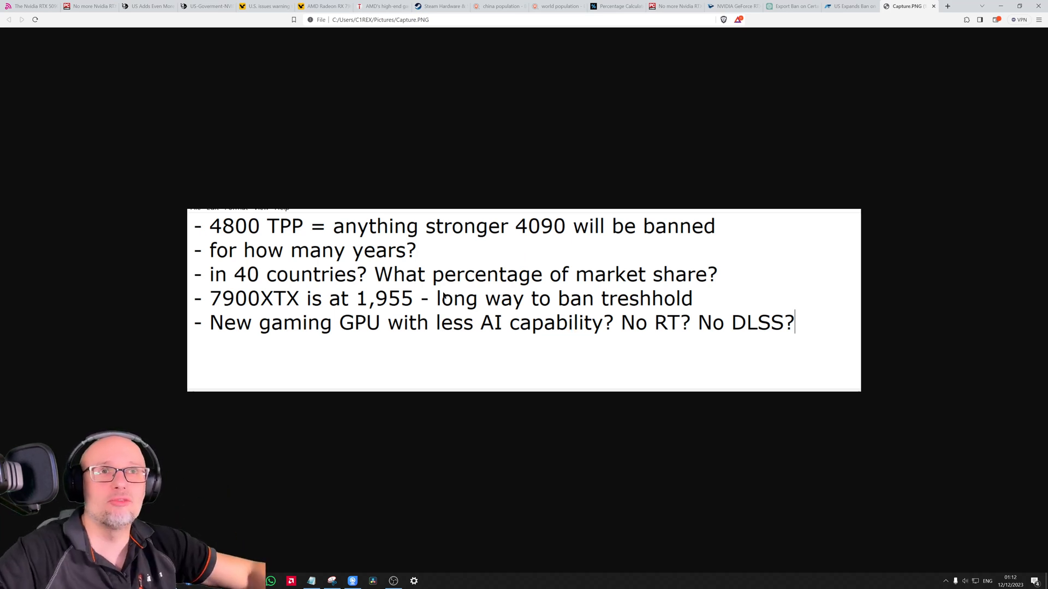
{"action": "mouse_move", "coordinate": [361, 280]}
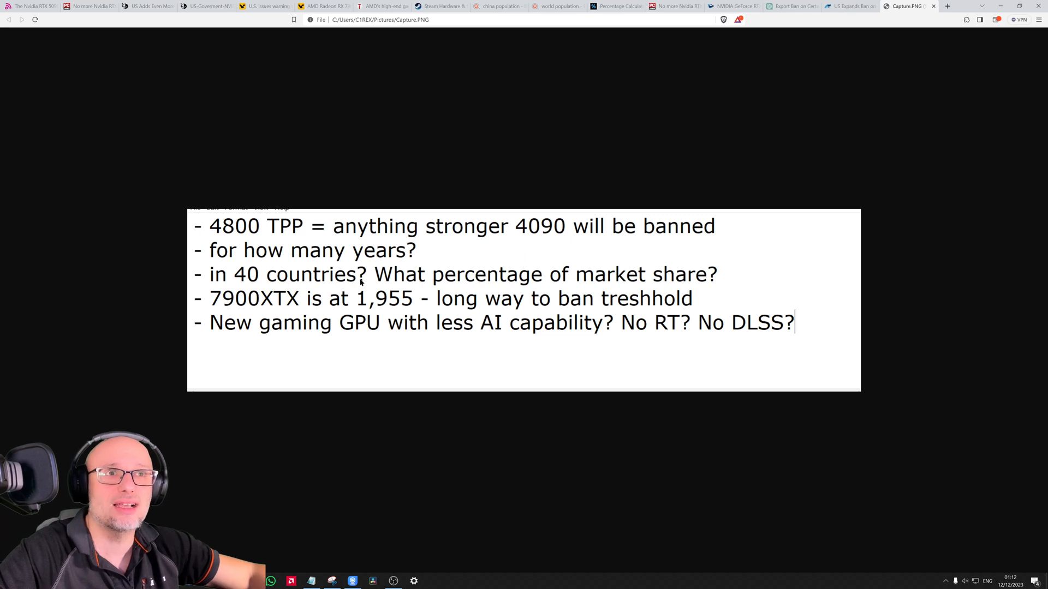